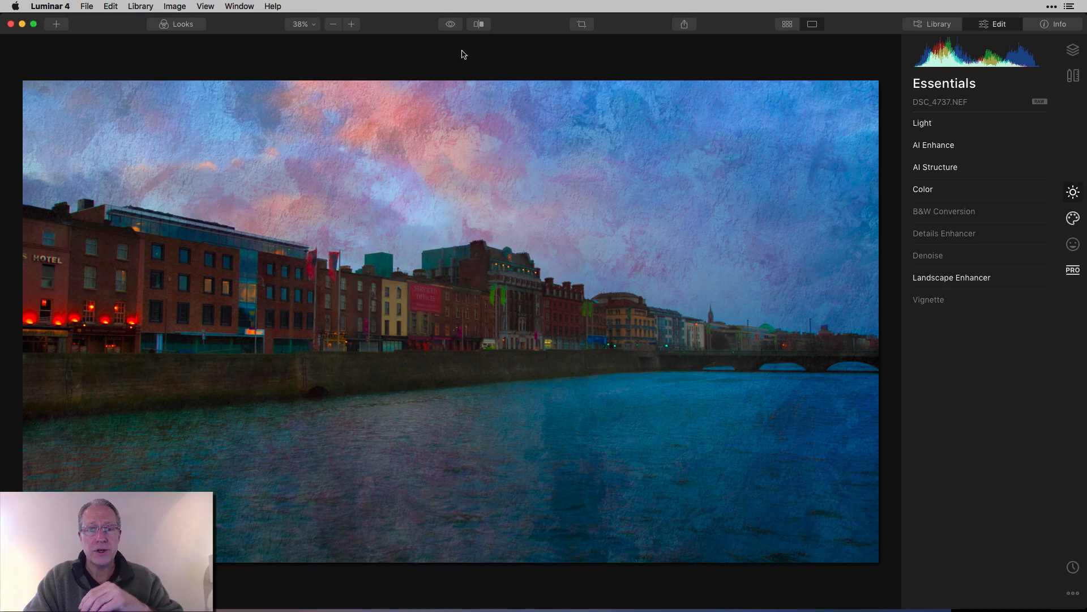
- Compare the edited photo against the unedited Dublin riverside original
{"action": "left_click", "coordinate": [478, 24]}
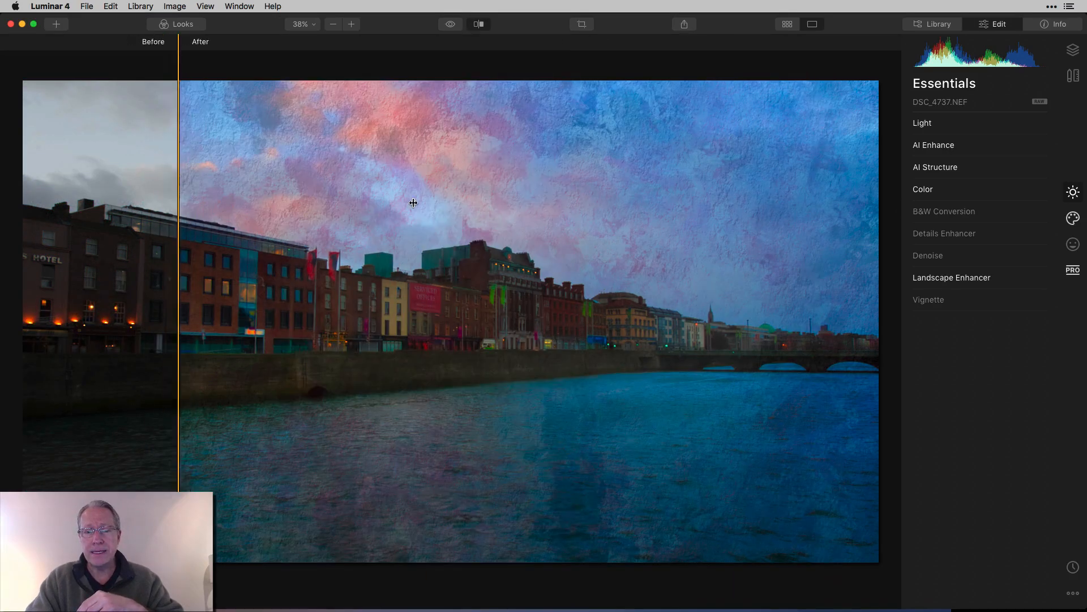
{"action": "left_click", "coordinate": [478, 24]}
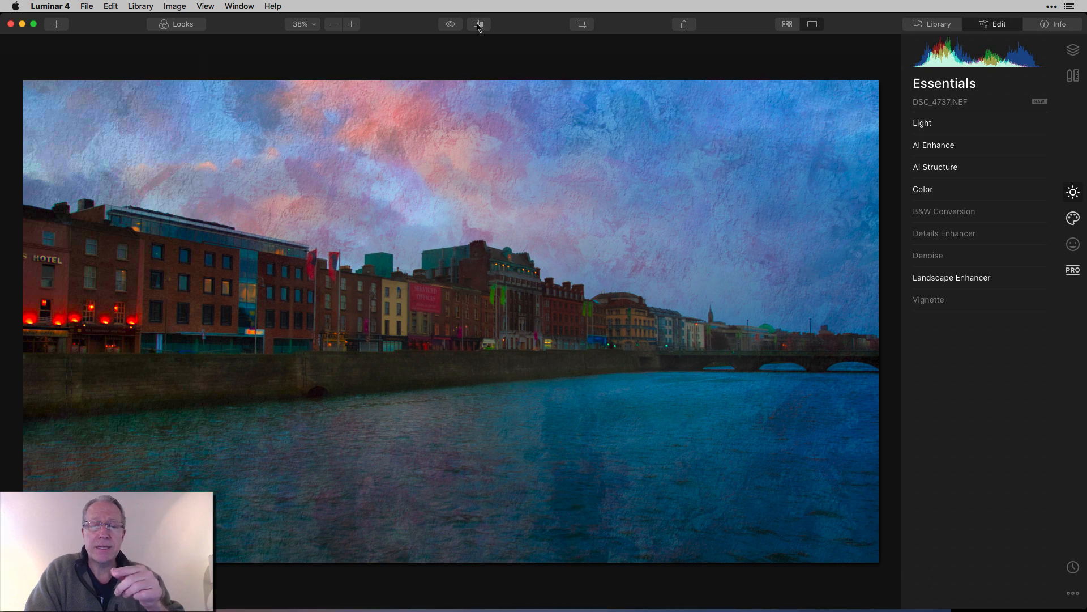
{"action": "left_click", "coordinate": [478, 24]}
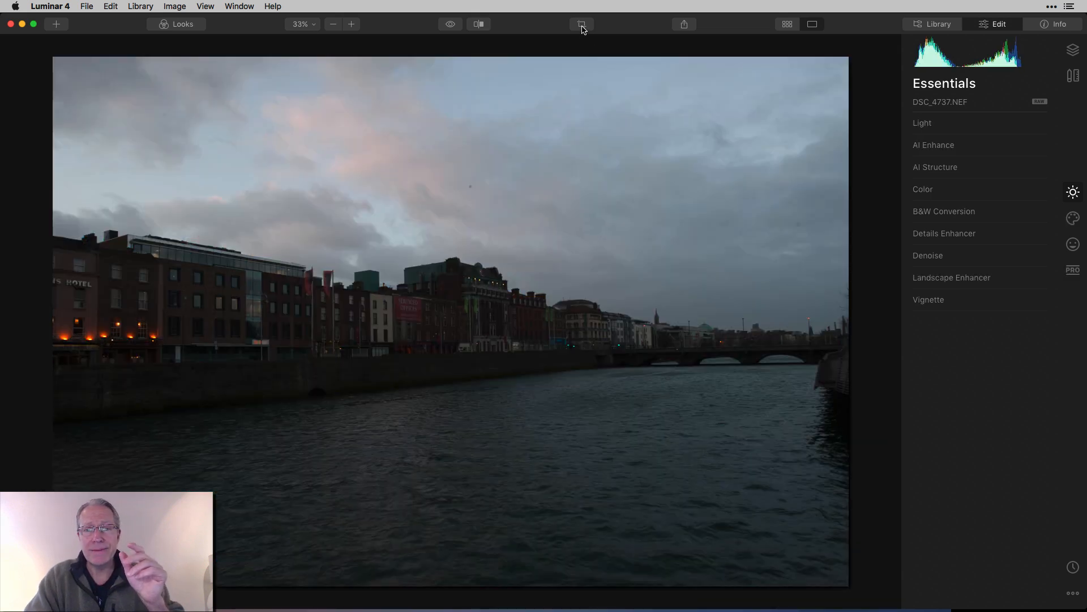
- Crop the photo to a 16:9 frame with a slight straightening
{"action": "left_click", "coordinate": [581, 24]}
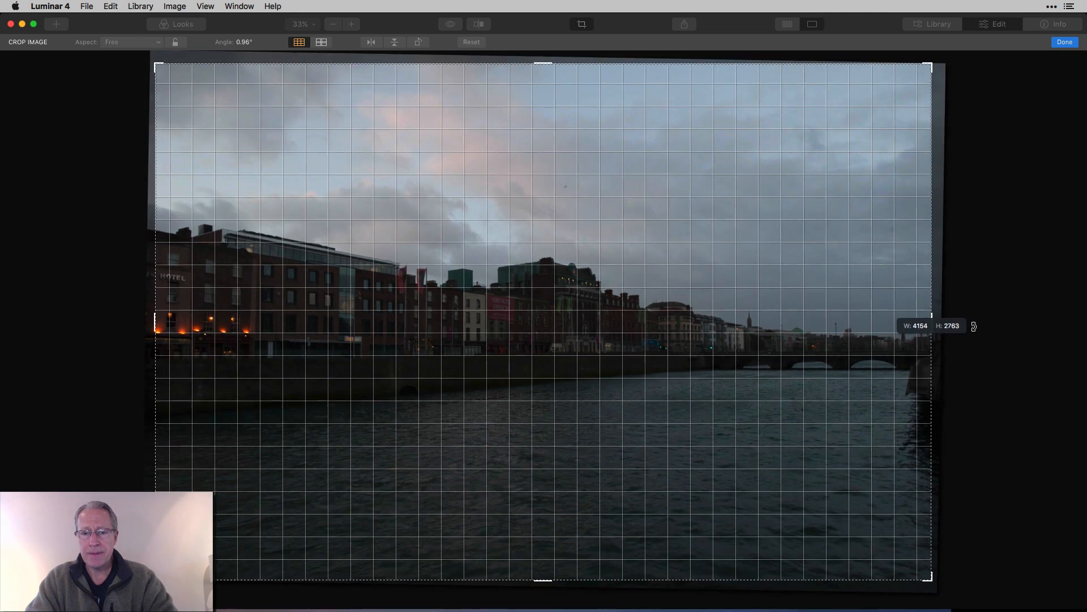
{"action": "left_click", "coordinate": [132, 42]}
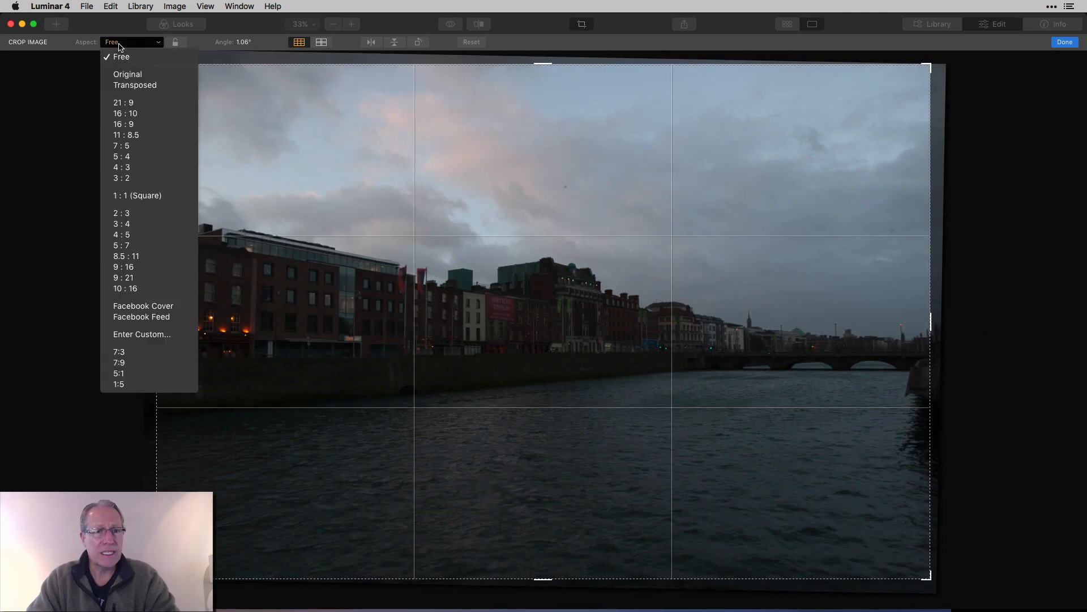
{"action": "left_click", "coordinate": [124, 124]}
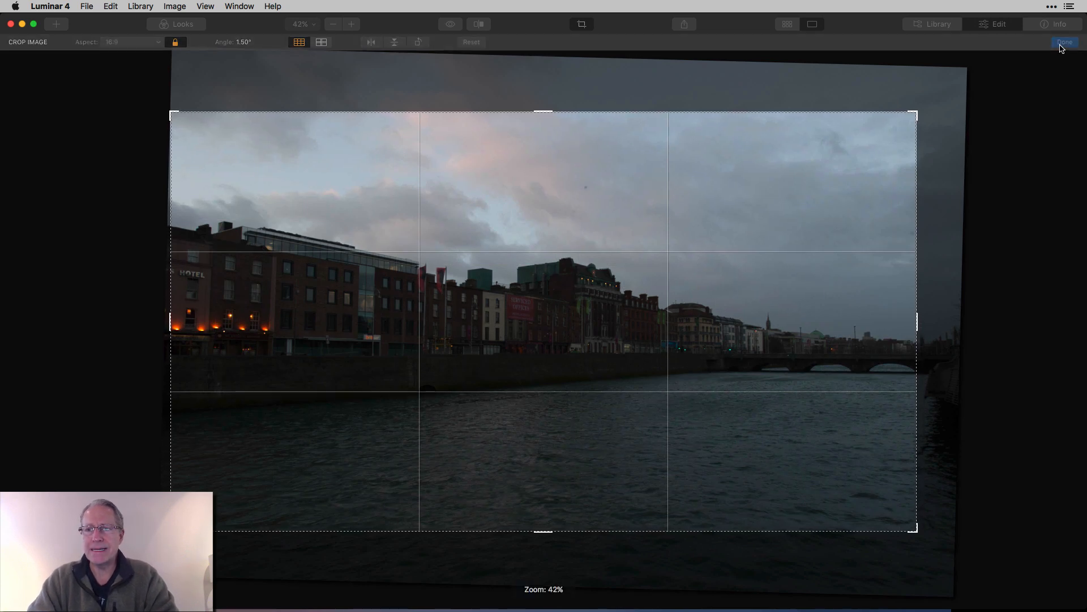
{"action": "left_click", "coordinate": [1063, 42]}
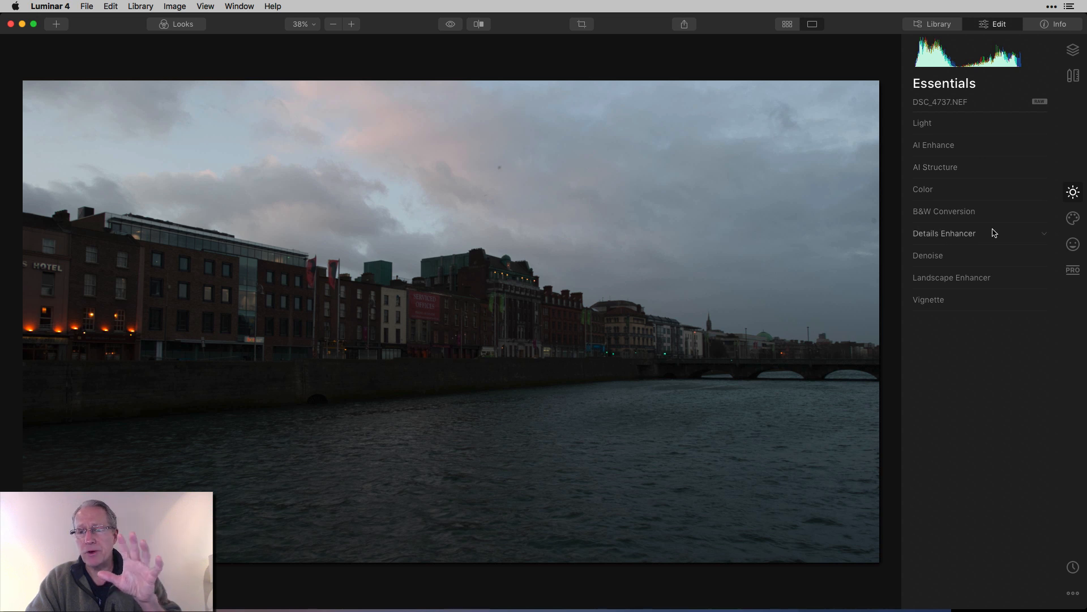
- Load Bisbee-2.jpg as a Texture Overlay in the Creative tools
{"action": "left_click", "coordinate": [1073, 217]}
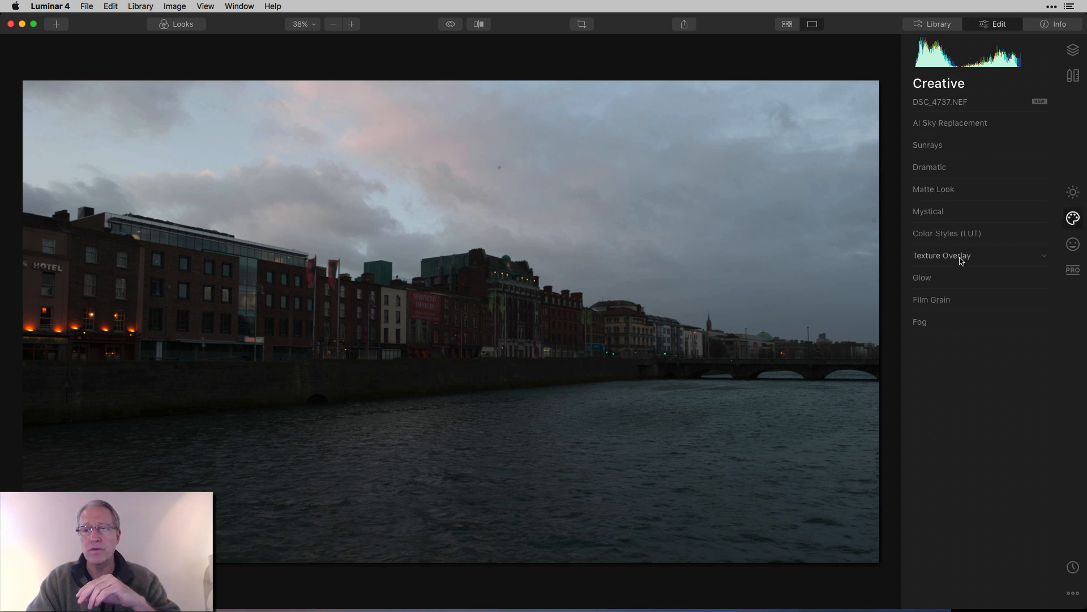
{"action": "left_click", "coordinate": [941, 255]}
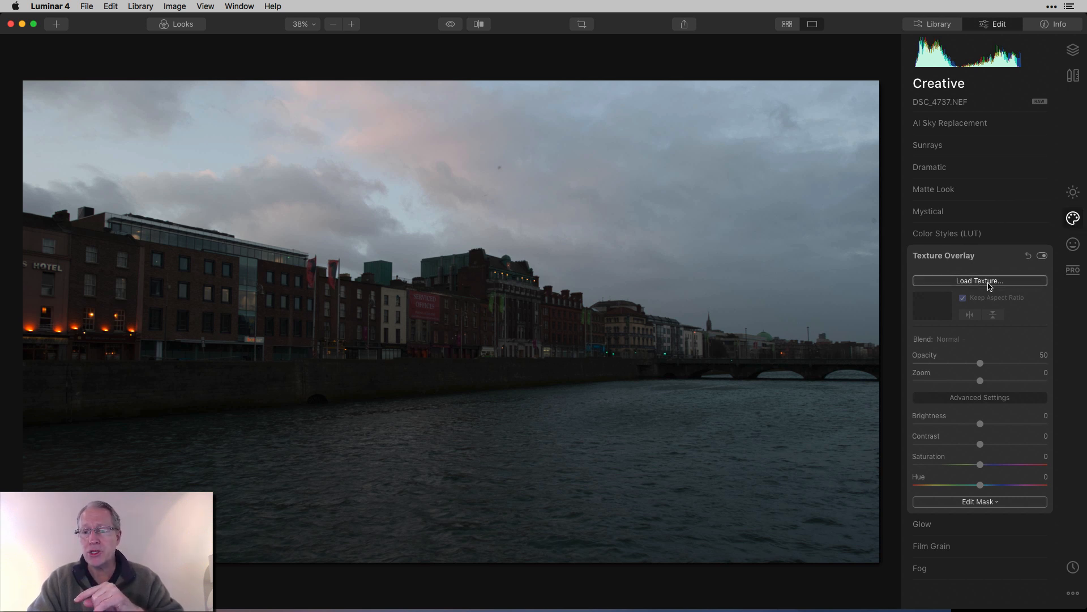
{"action": "left_click", "coordinate": [978, 280]}
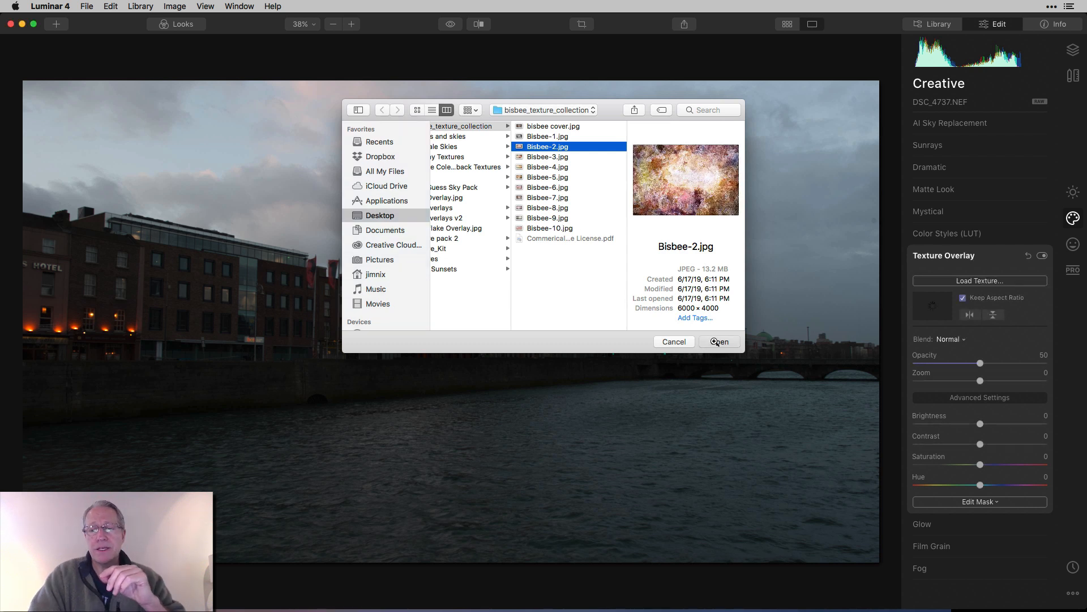
{"action": "left_click", "coordinate": [718, 340]}
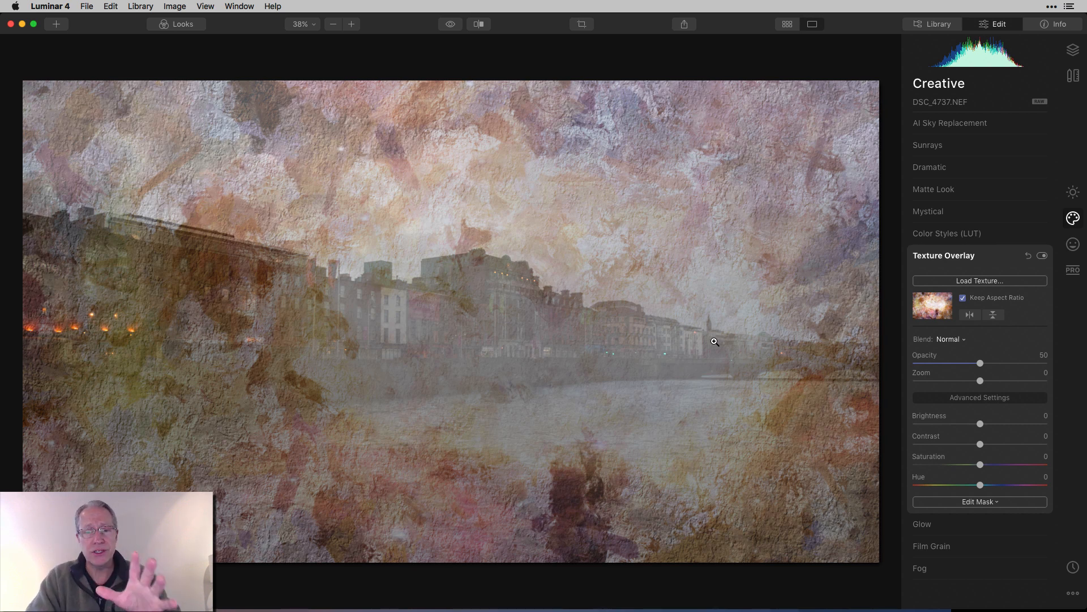
{"action": "mouse_move", "coordinate": [884, 347]}
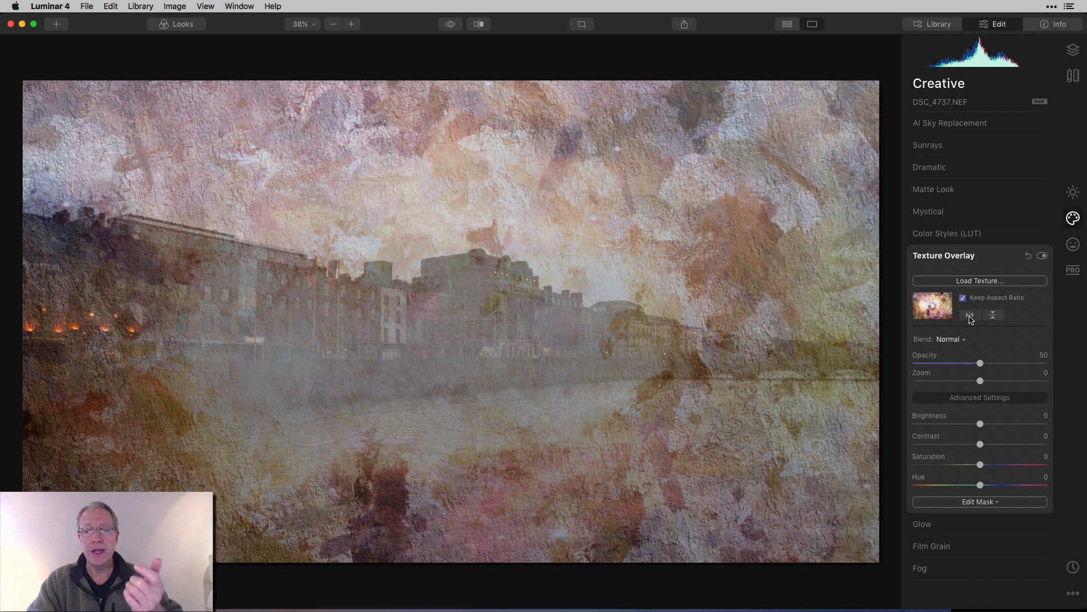
{"action": "left_click", "coordinate": [994, 314]}
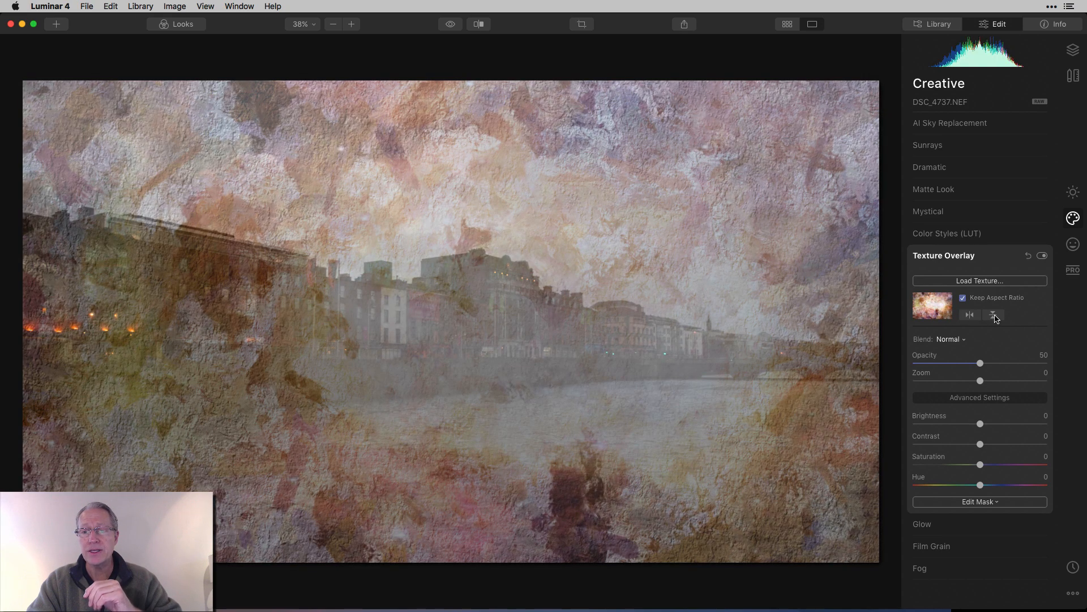
{"action": "left_click", "coordinate": [993, 314]}
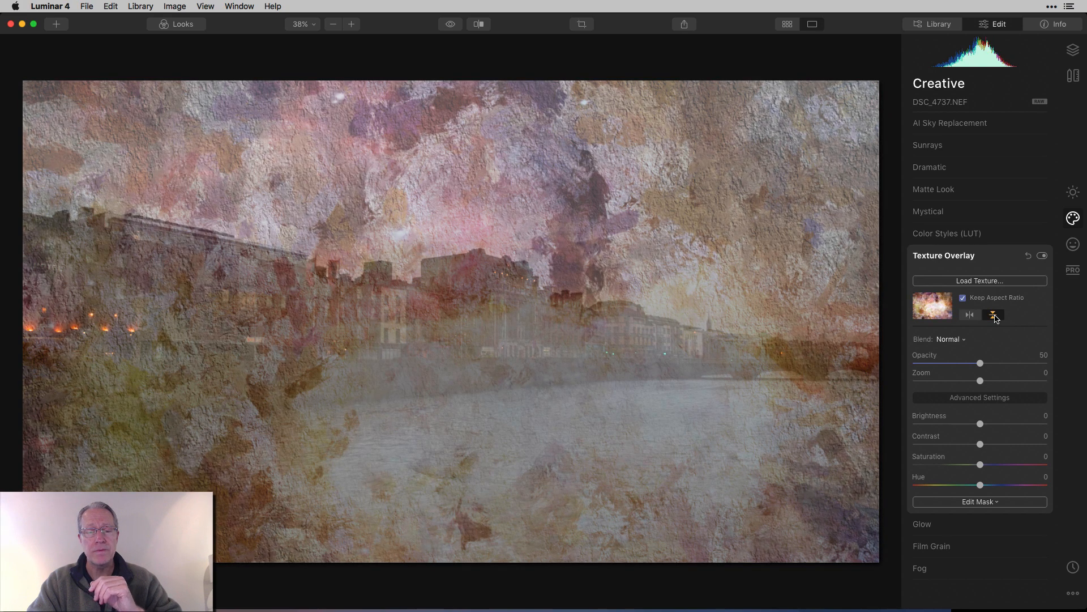
{"action": "left_click", "coordinate": [992, 314]}
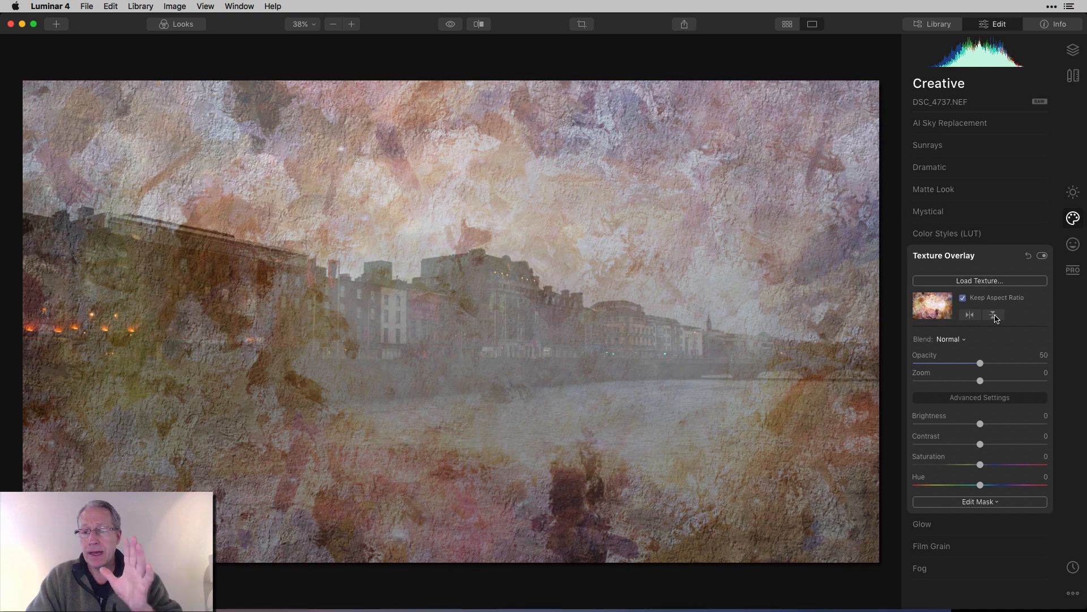
{"action": "mouse_move", "coordinate": [955, 342]}
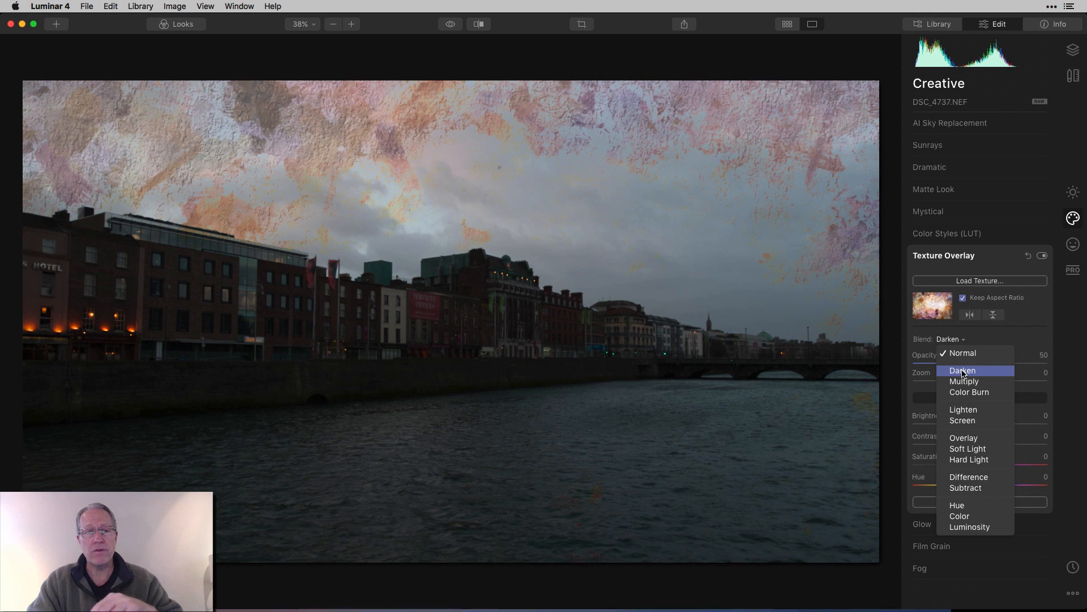
{"action": "left_click", "coordinate": [964, 381]}
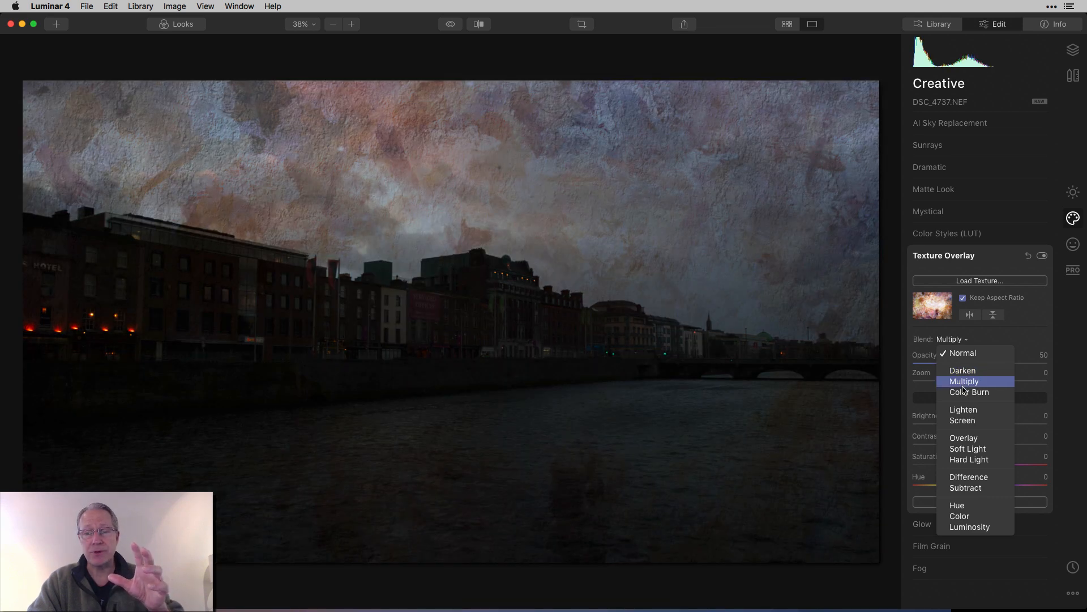
{"action": "left_click", "coordinate": [962, 409]}
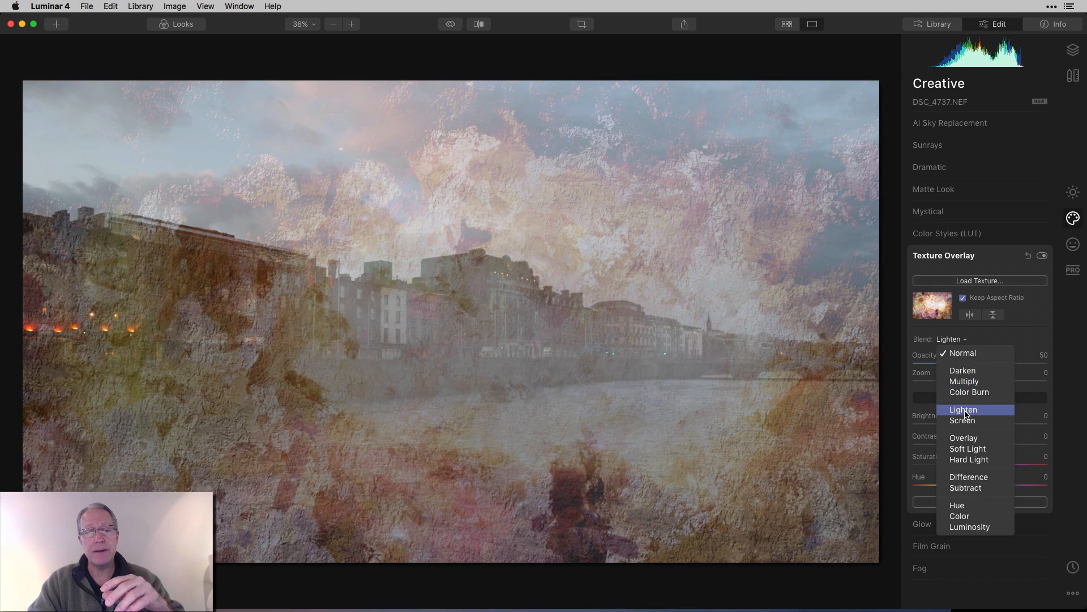
{"action": "left_click", "coordinate": [963, 421]}
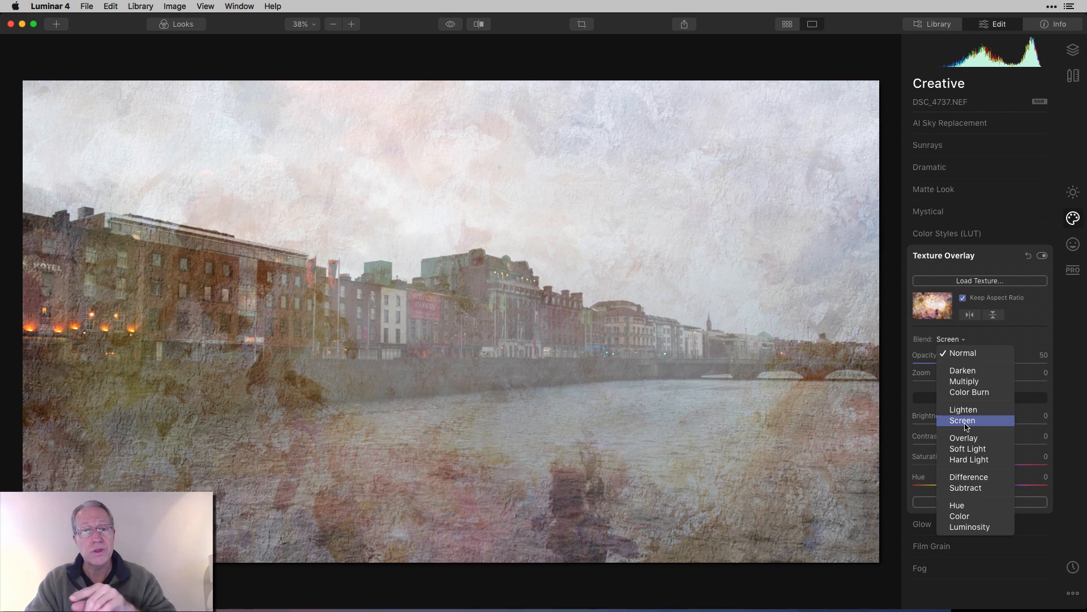
{"action": "left_click", "coordinate": [964, 437]}
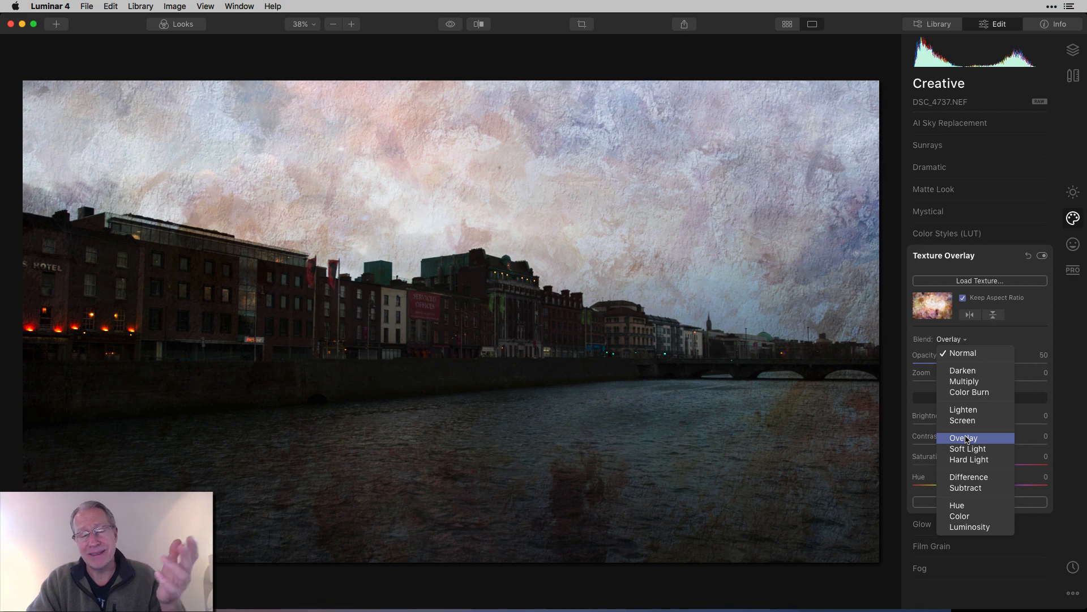
{"action": "left_click", "coordinate": [970, 459]}
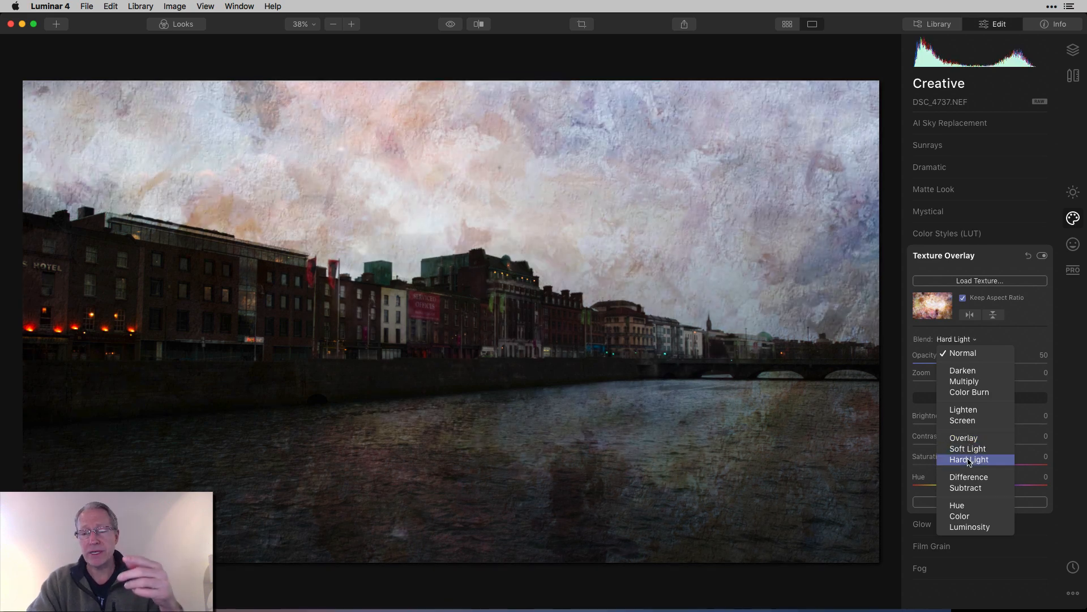
{"action": "left_click", "coordinate": [969, 476]}
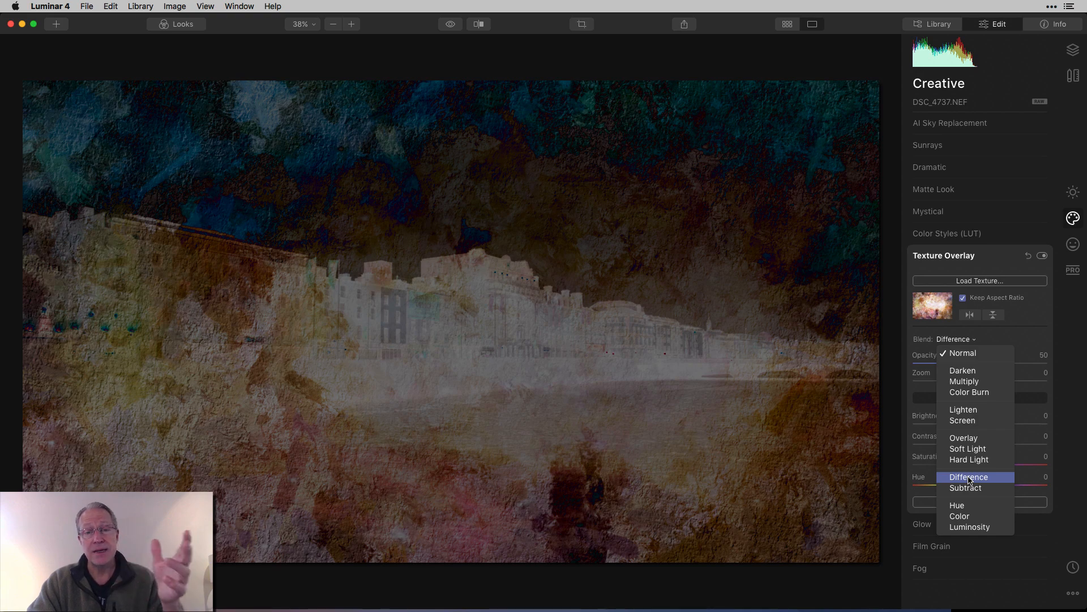
{"action": "left_click", "coordinate": [970, 459]}
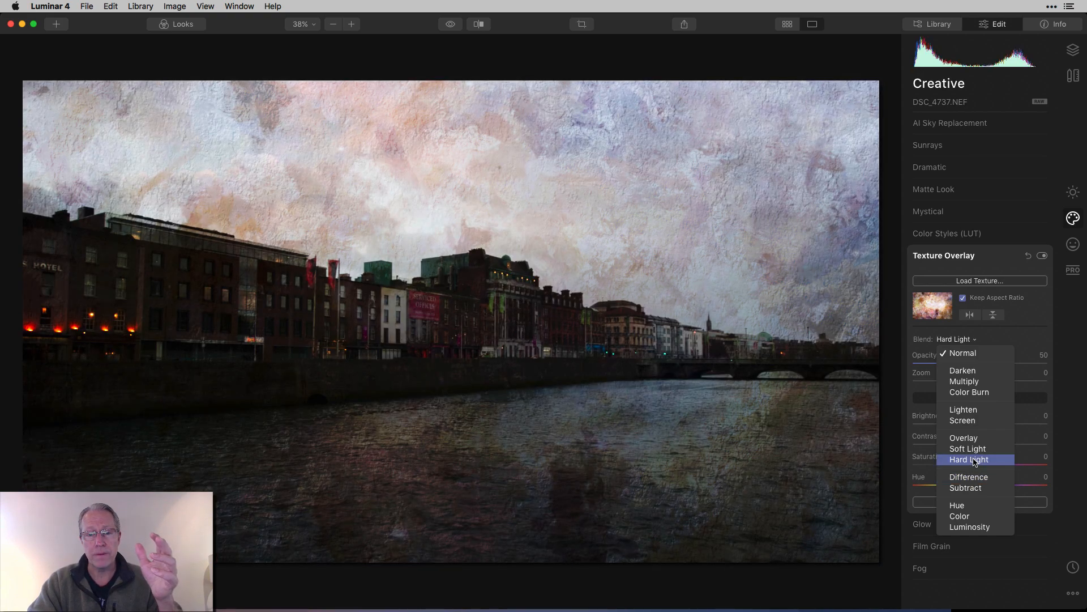
{"action": "left_click", "coordinate": [967, 448]}
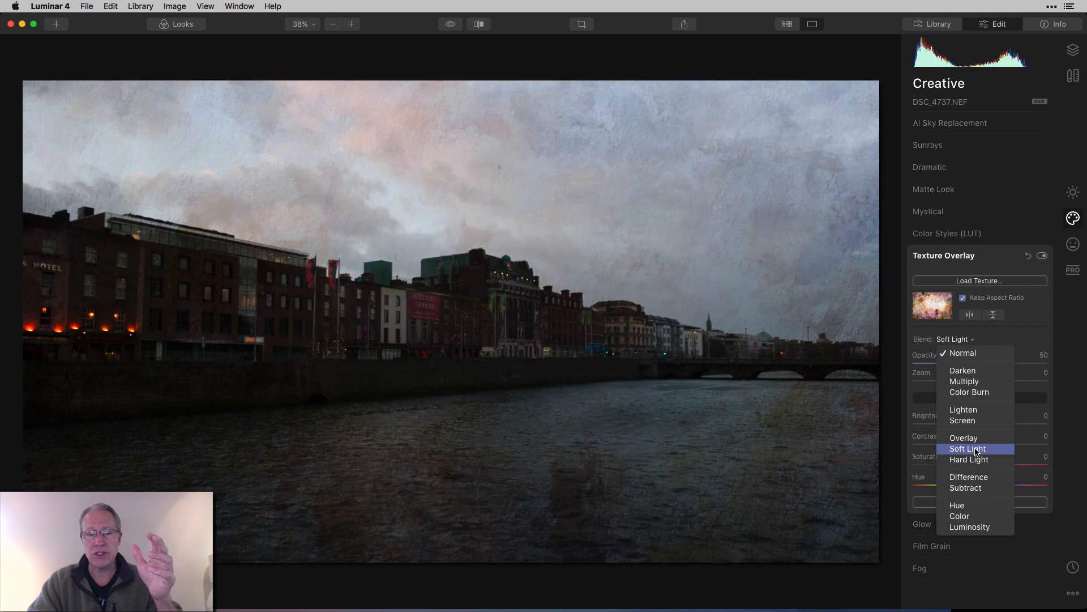
{"action": "left_click", "coordinate": [957, 505]}
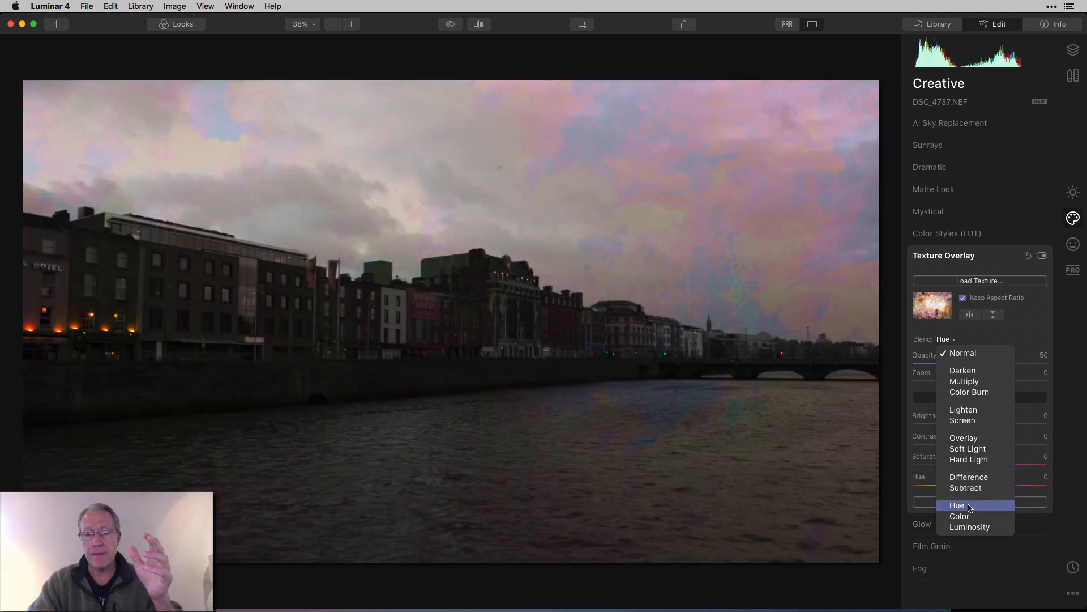
{"action": "left_click", "coordinate": [969, 526]}
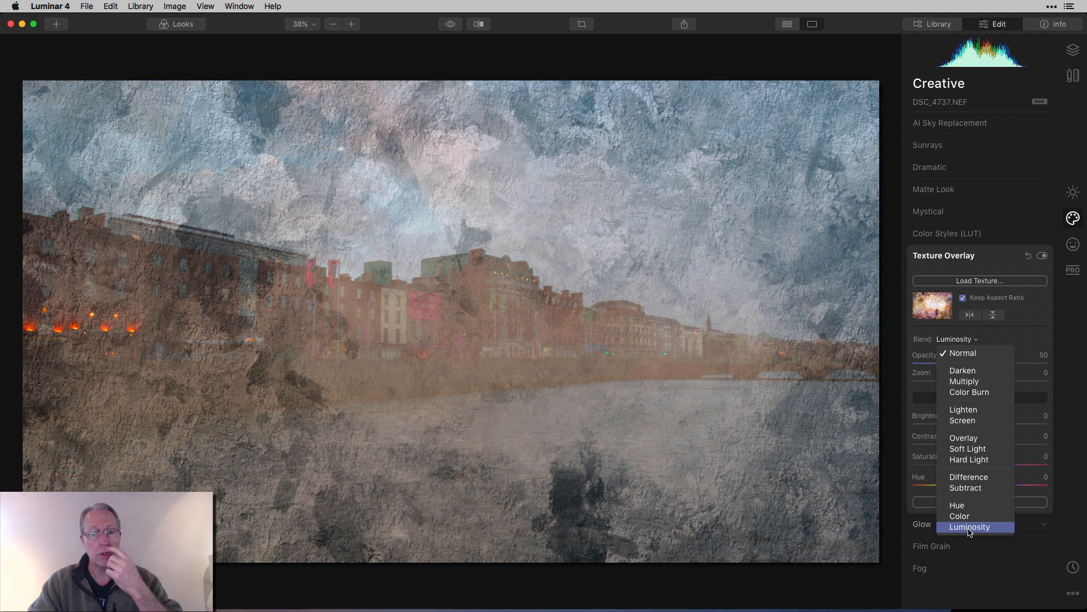
{"action": "left_click", "coordinate": [963, 352]}
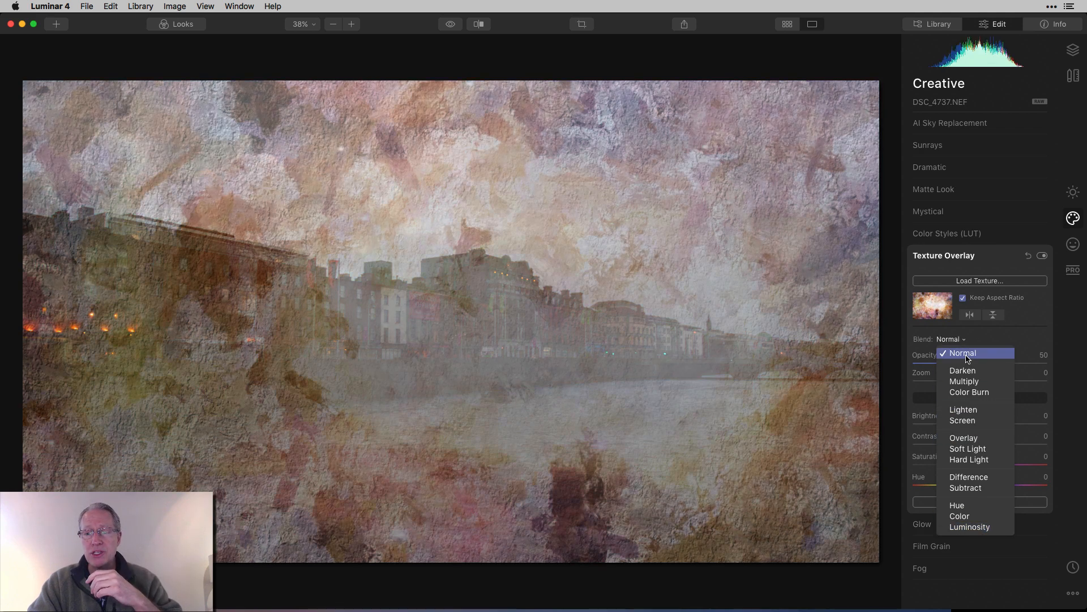
{"action": "left_click", "coordinate": [947, 339]}
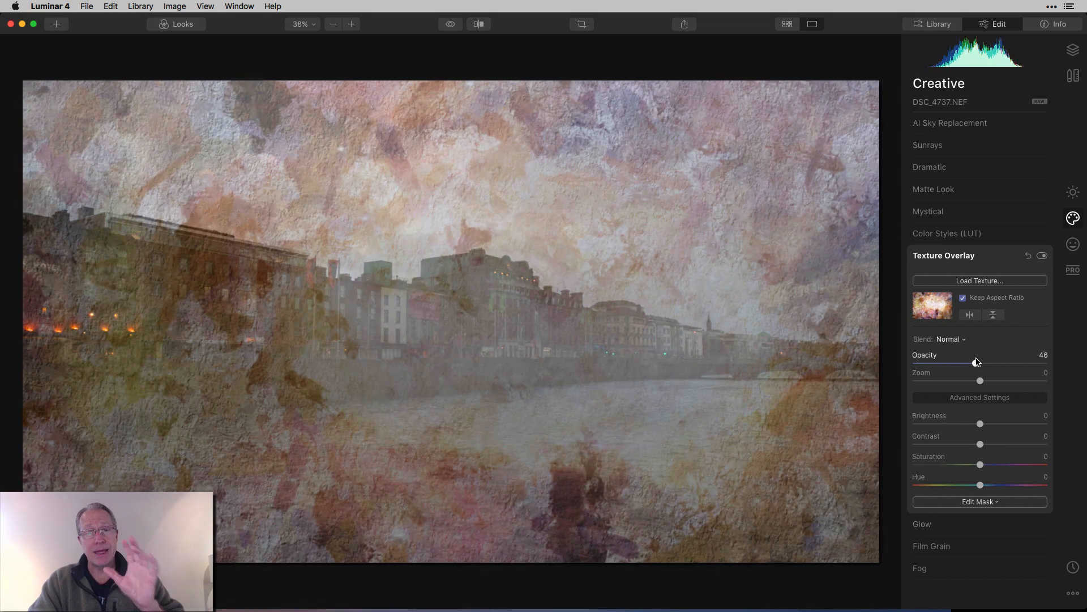
{"action": "mouse_move", "coordinate": [932, 360]}
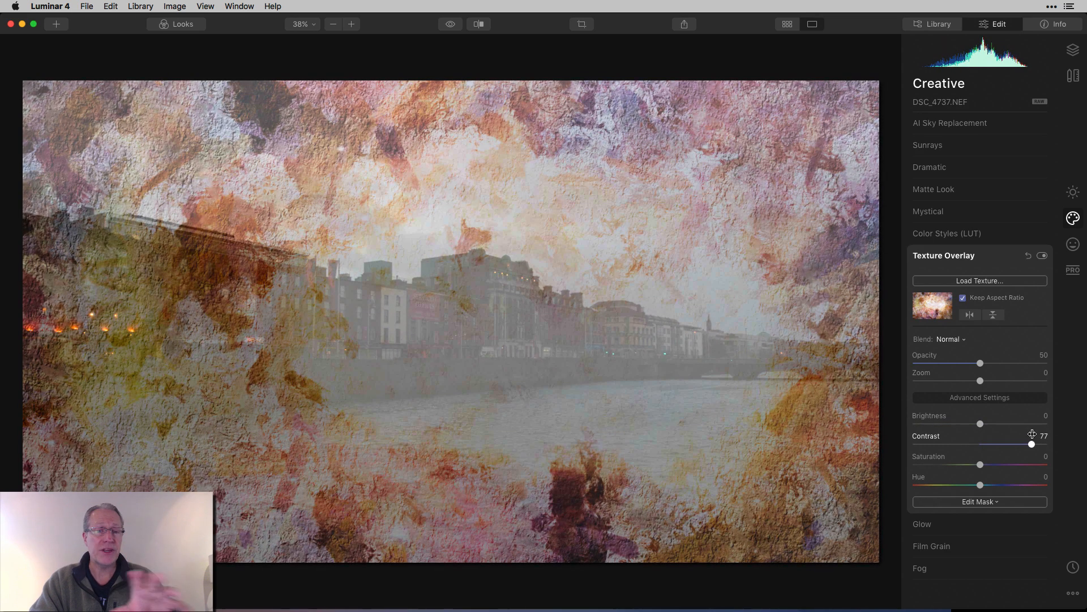
{"action": "mouse_move", "coordinate": [932, 441]}
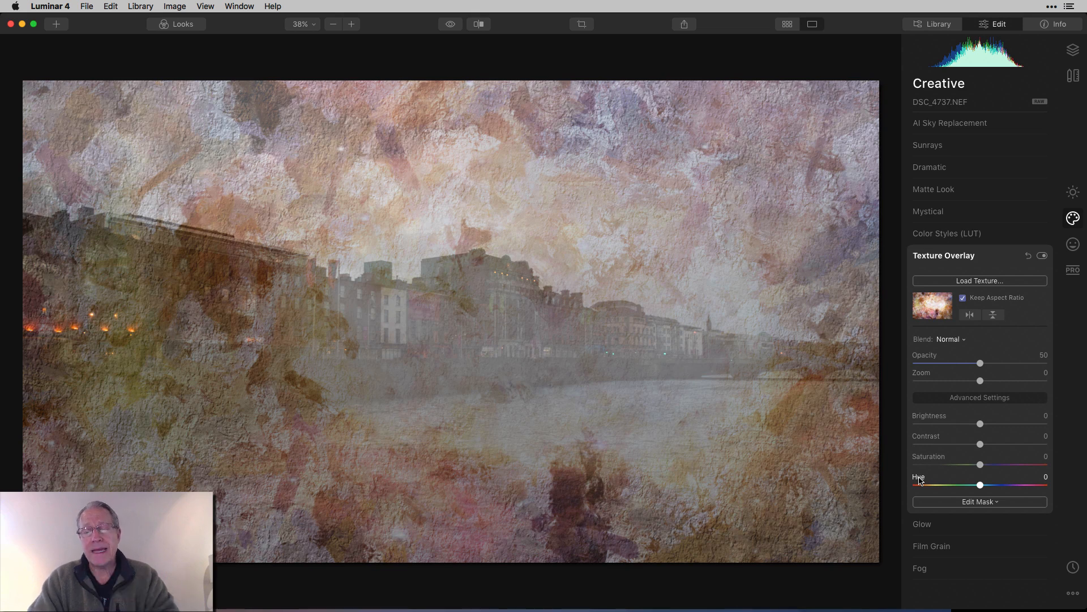
{"action": "mouse_move", "coordinate": [989, 413]}
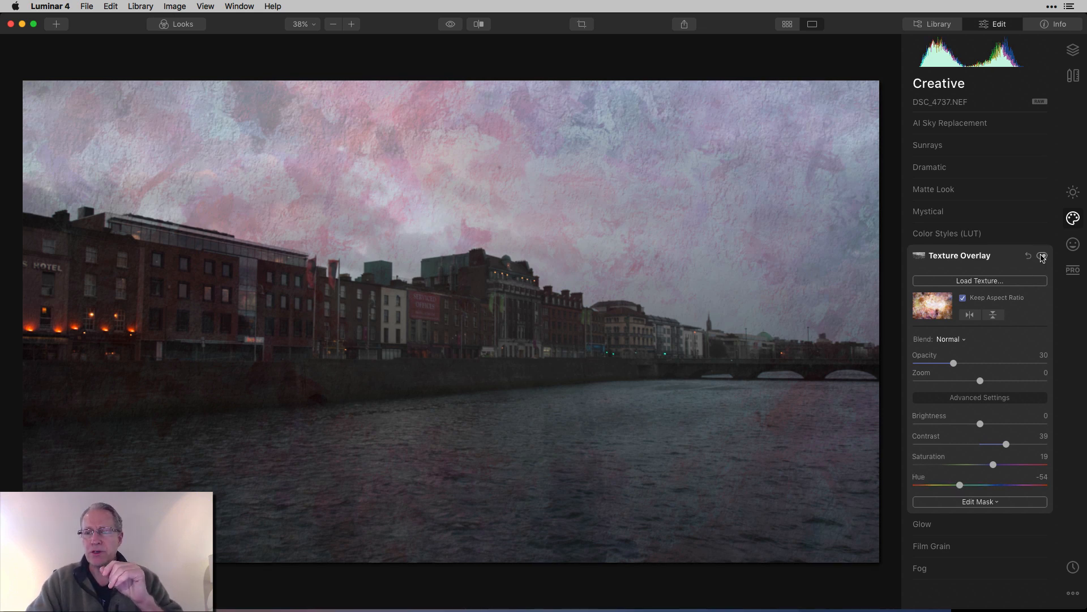
- Toggle the pink-purple texture overlay off and on to compare, then reach its masking options
{"action": "left_click", "coordinate": [1040, 254]}
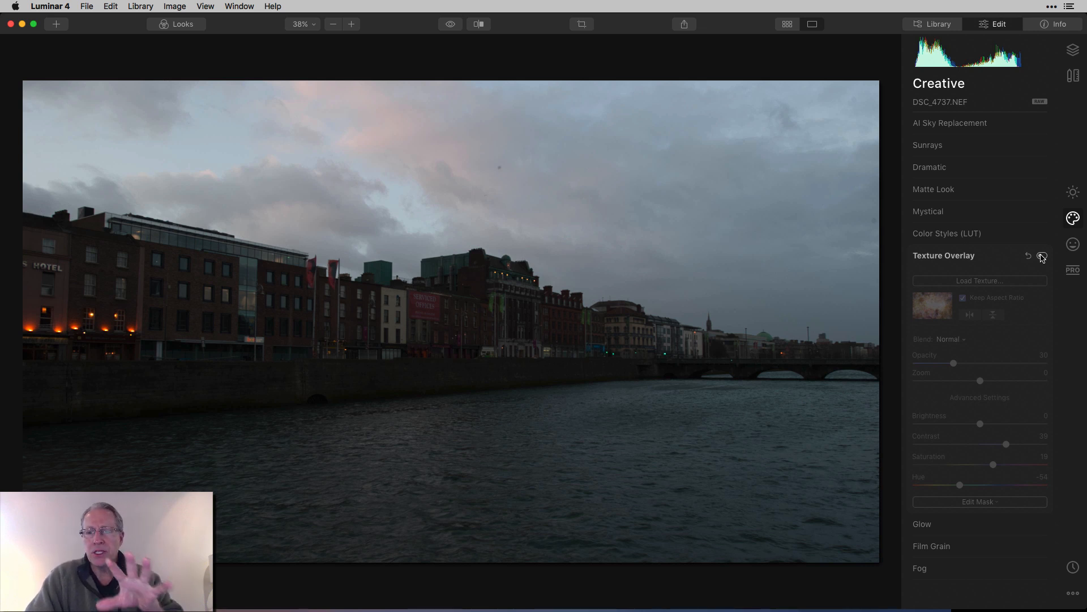
{"action": "left_click", "coordinate": [1041, 256]}
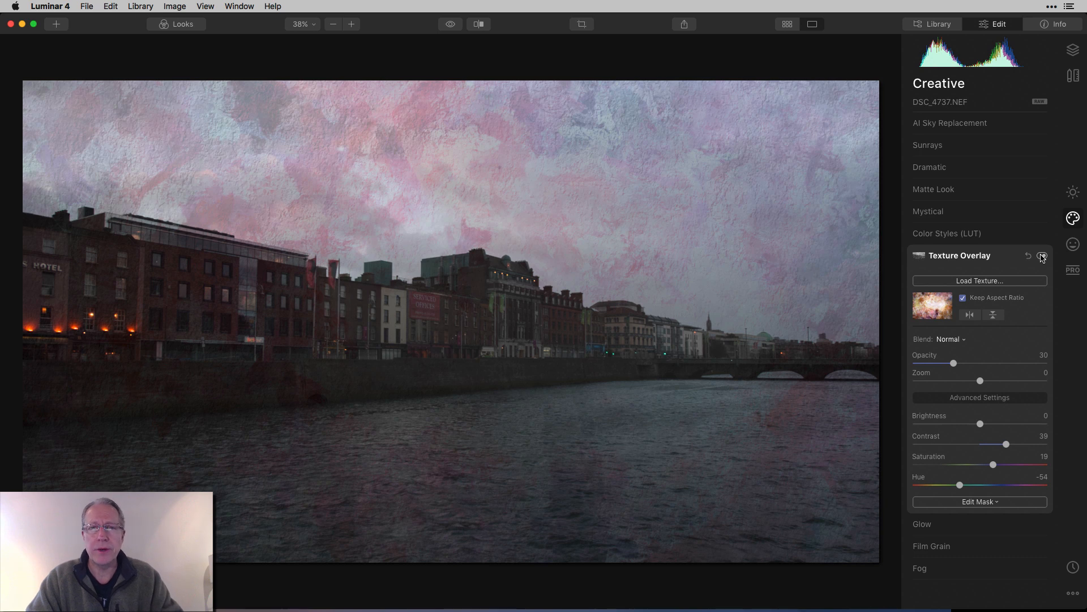
{"action": "left_click", "coordinate": [979, 502]}
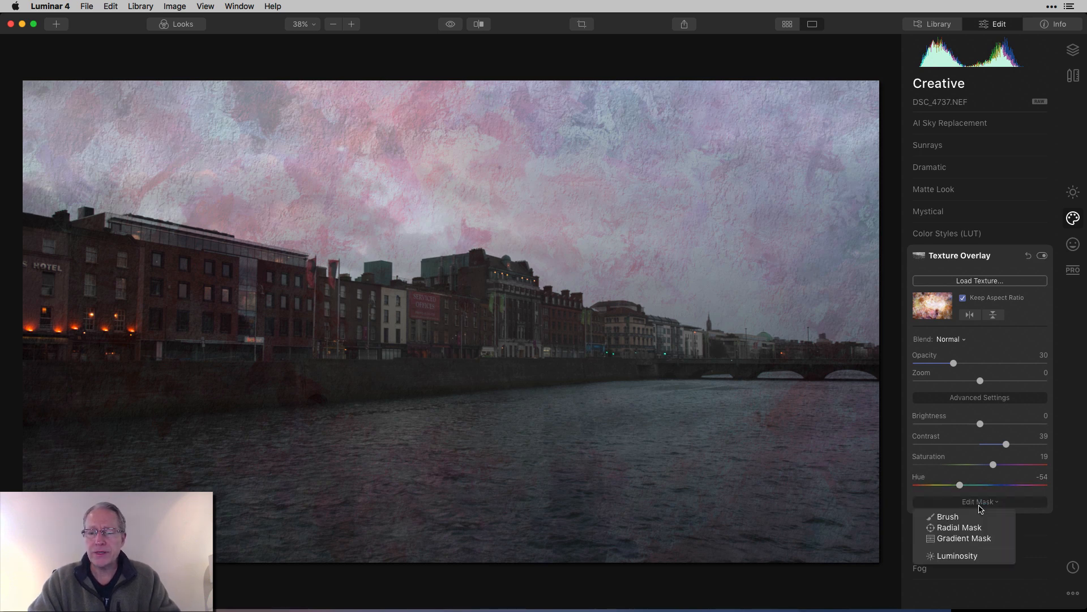
- Erase the texture from buildings and water with a 30% brush, mask shown, and apply it
{"action": "left_click", "coordinate": [947, 517]}
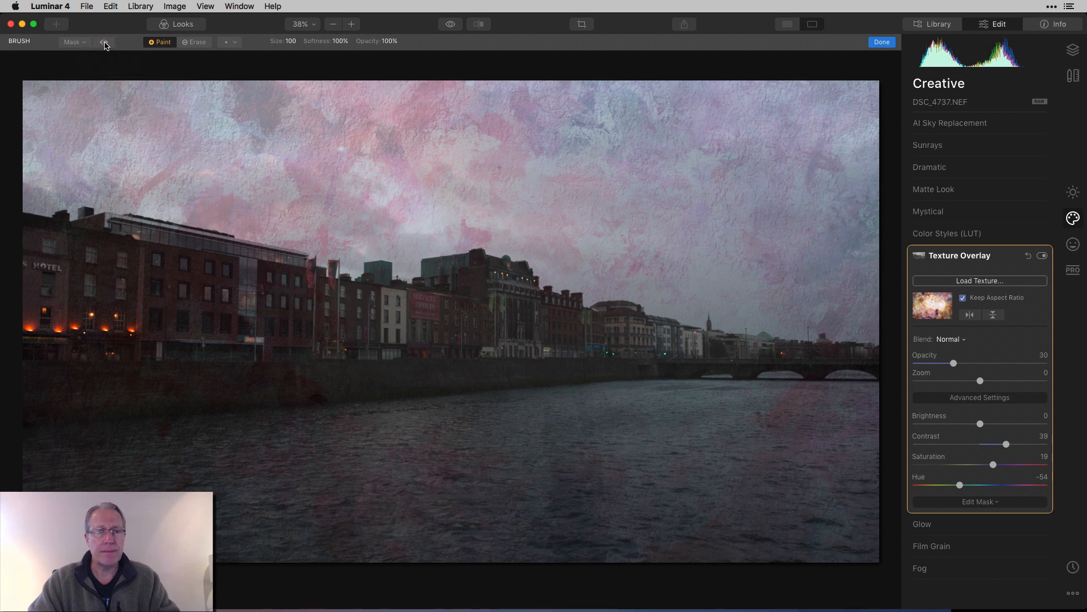
{"action": "left_click", "coordinate": [103, 42]}
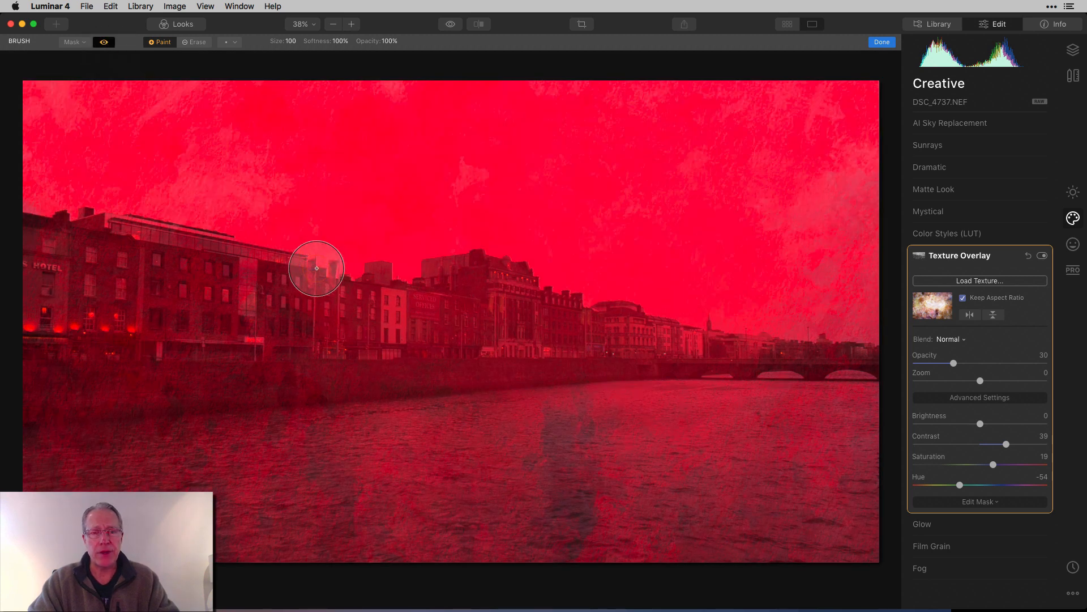
{"action": "left_click", "coordinate": [377, 41]}
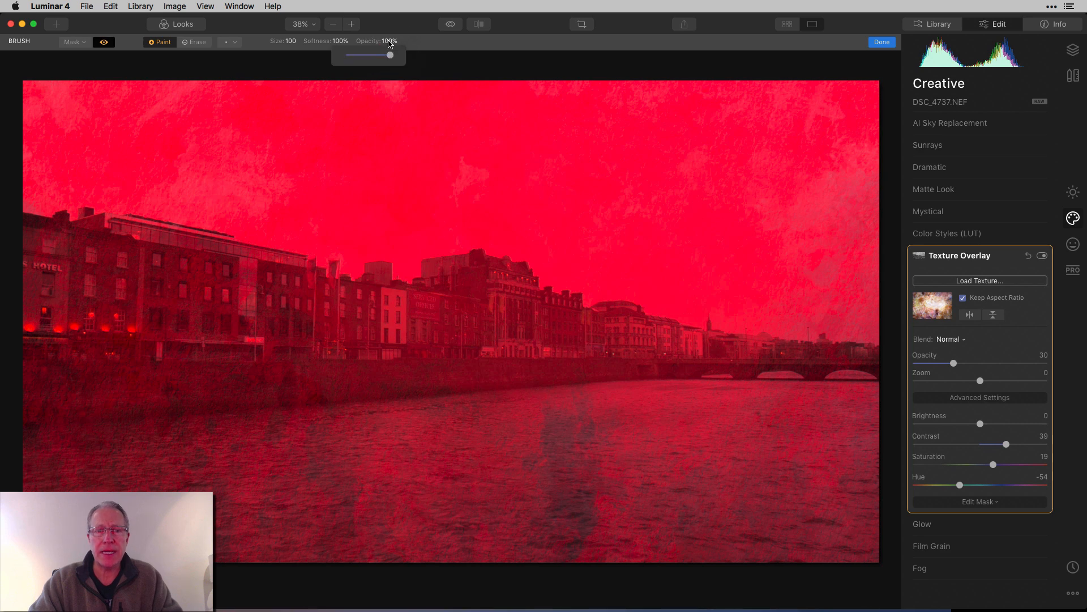
{"action": "left_click_drag", "start_coordinate": [388, 55], "coordinate": [355, 54]}
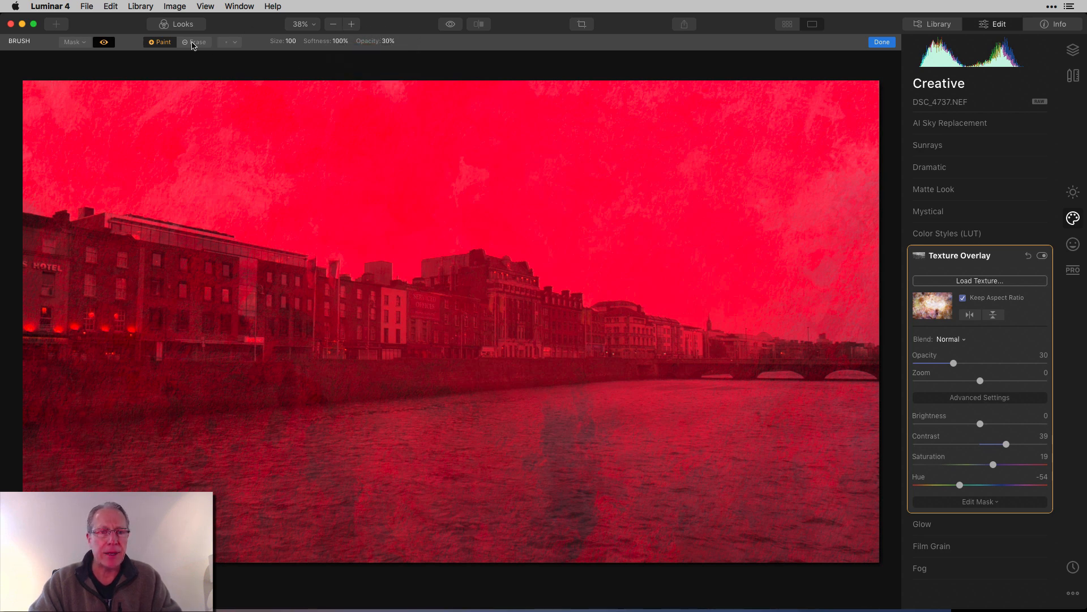
{"action": "left_click", "coordinate": [198, 42]}
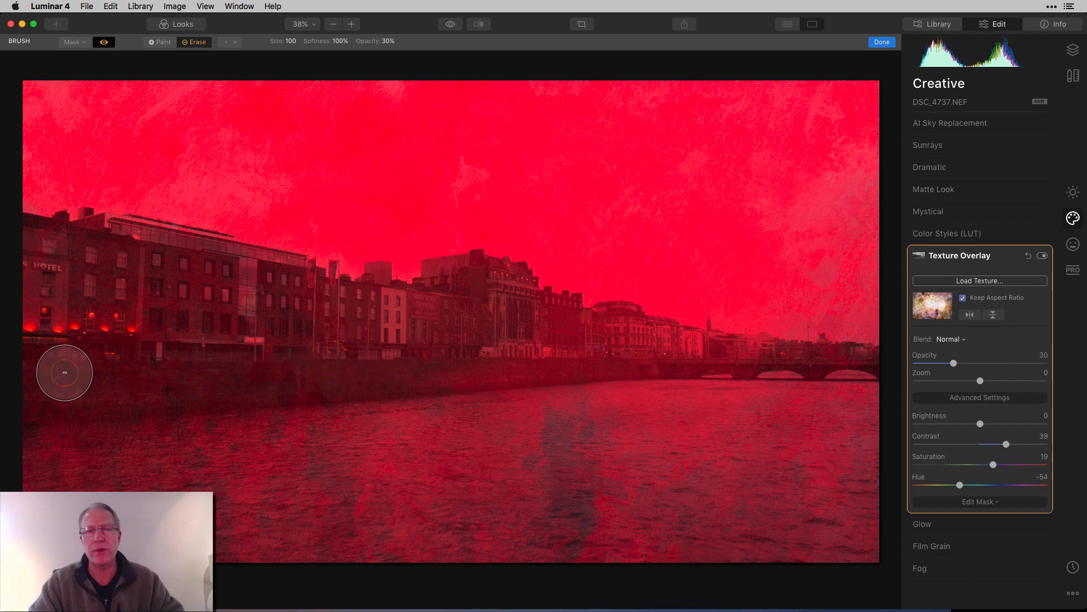
{"action": "mouse_move", "coordinate": [431, 356]}
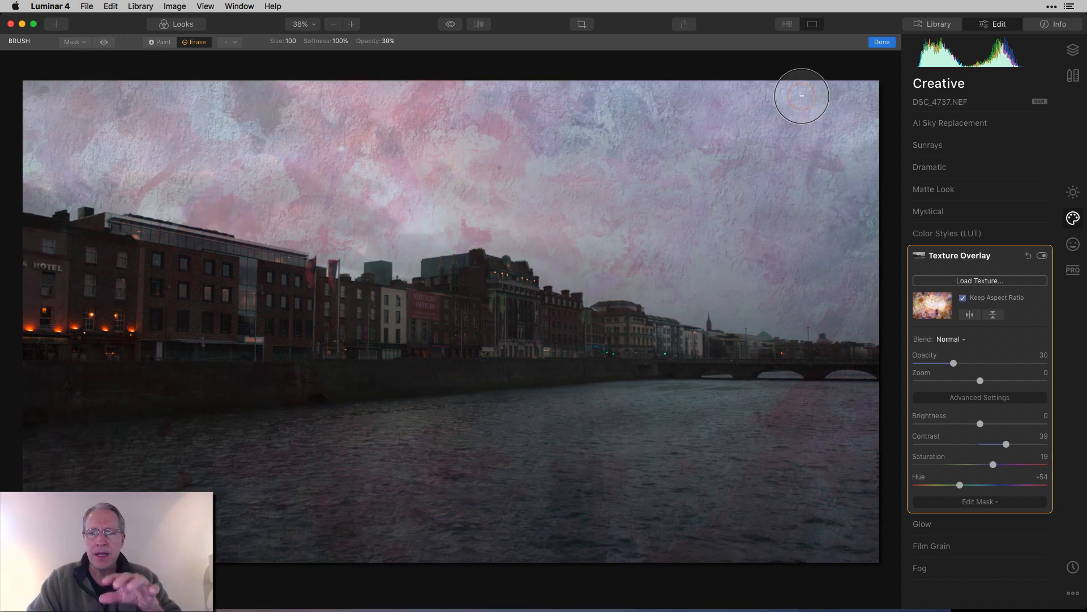
{"action": "left_click", "coordinate": [881, 42]}
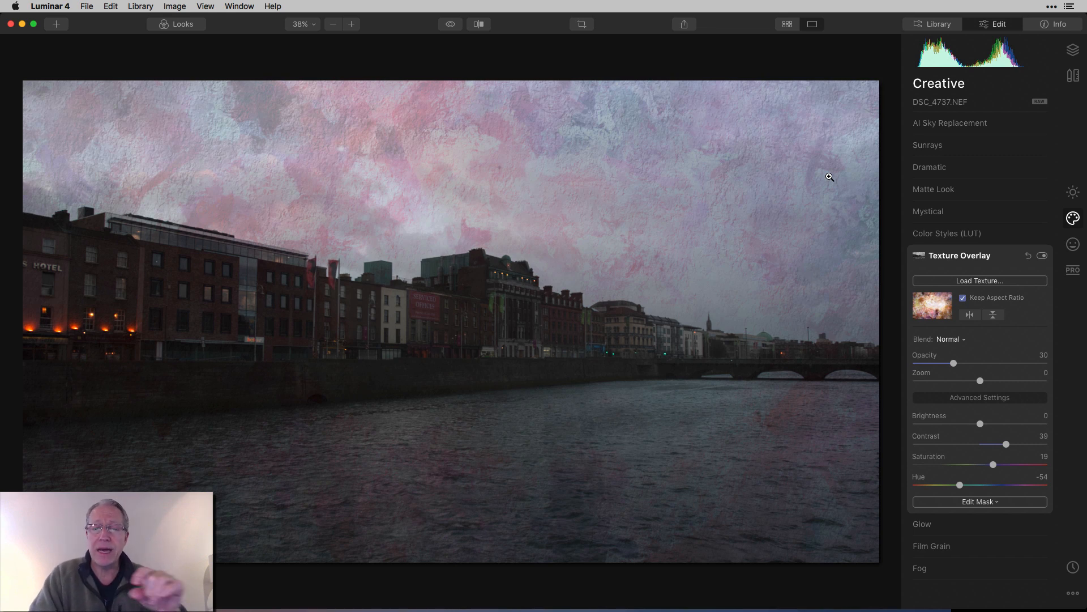
{"action": "mouse_move", "coordinate": [1002, 202]}
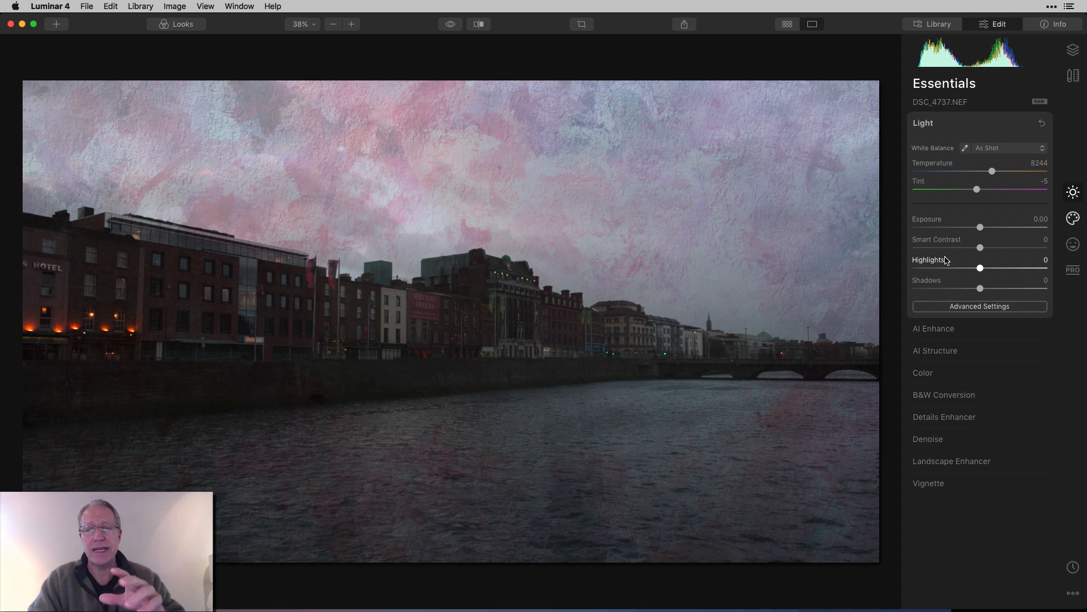
{"action": "mouse_move", "coordinate": [992, 172]}
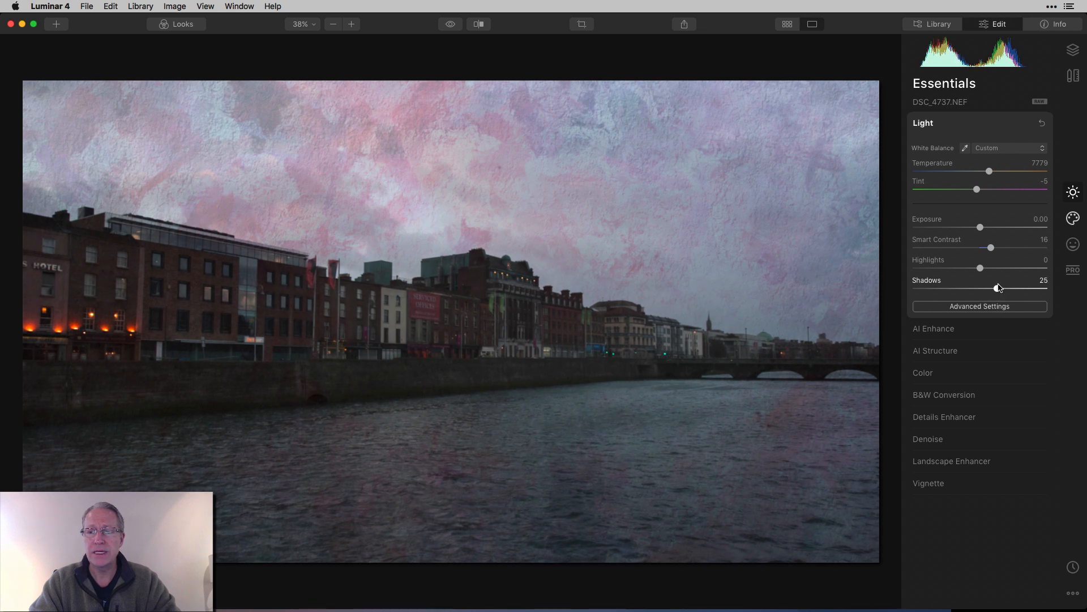
- Expand the AI Enhance adjustments after setting temperature 7779, smart contrast 16 and shadows 25
{"action": "left_click", "coordinate": [935, 328]}
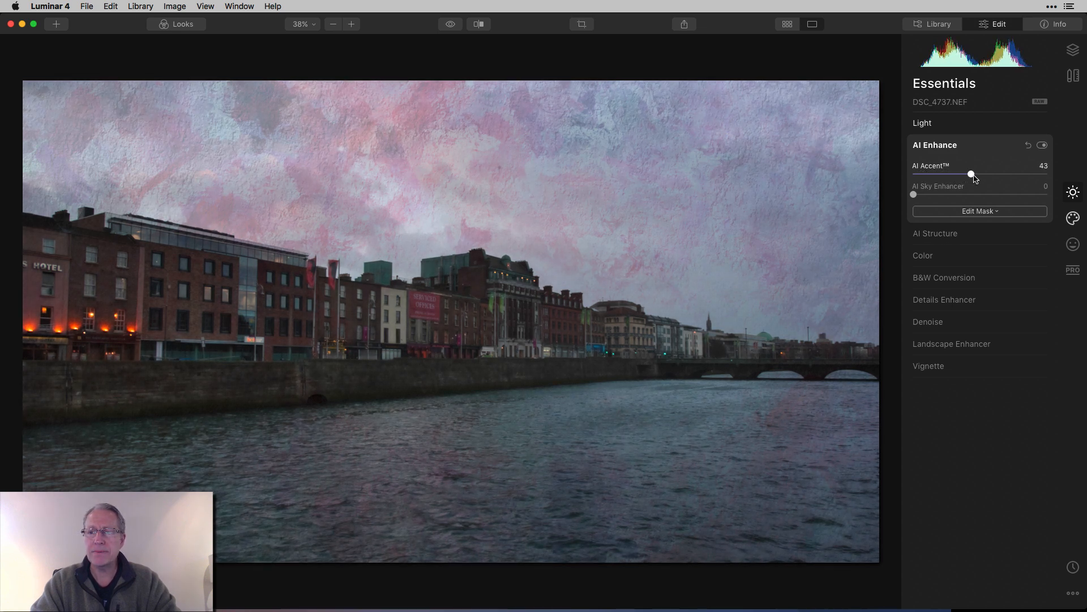
- Set AI Structure -42, saturation 10, vibrance 23 and Golden Hour 36, then compare with the original
{"action": "left_click", "coordinate": [935, 234]}
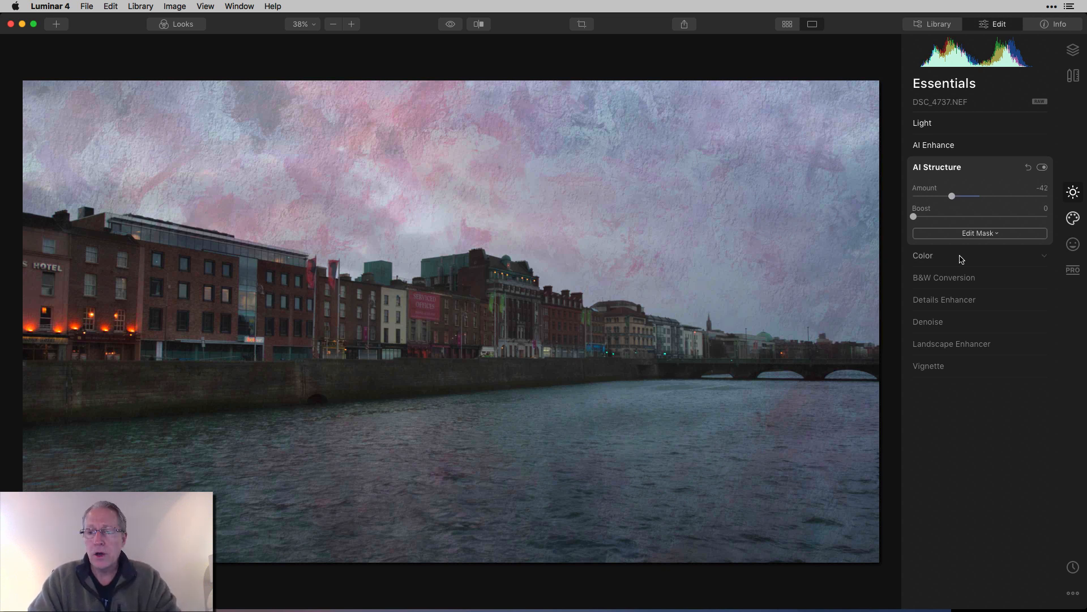
{"action": "left_click", "coordinate": [923, 254]}
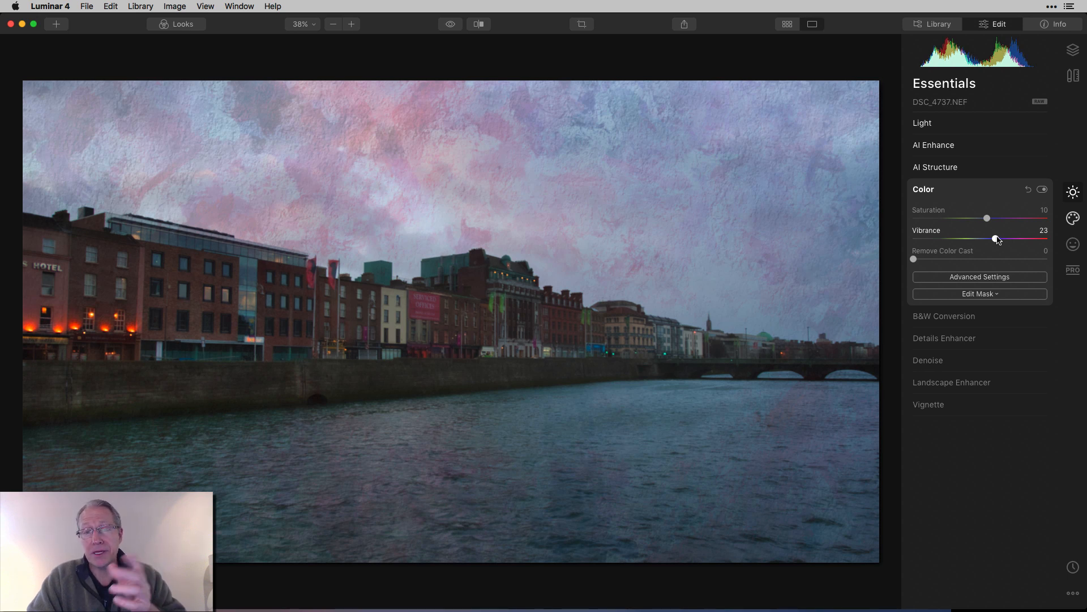
{"action": "left_click", "coordinate": [951, 382]}
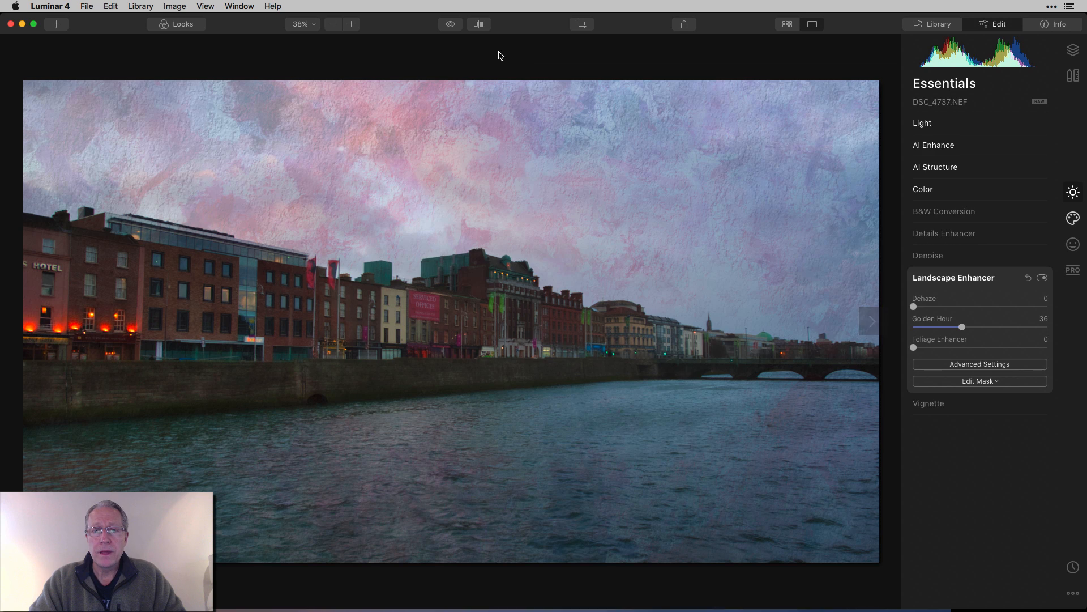
{"action": "left_click", "coordinate": [450, 24]}
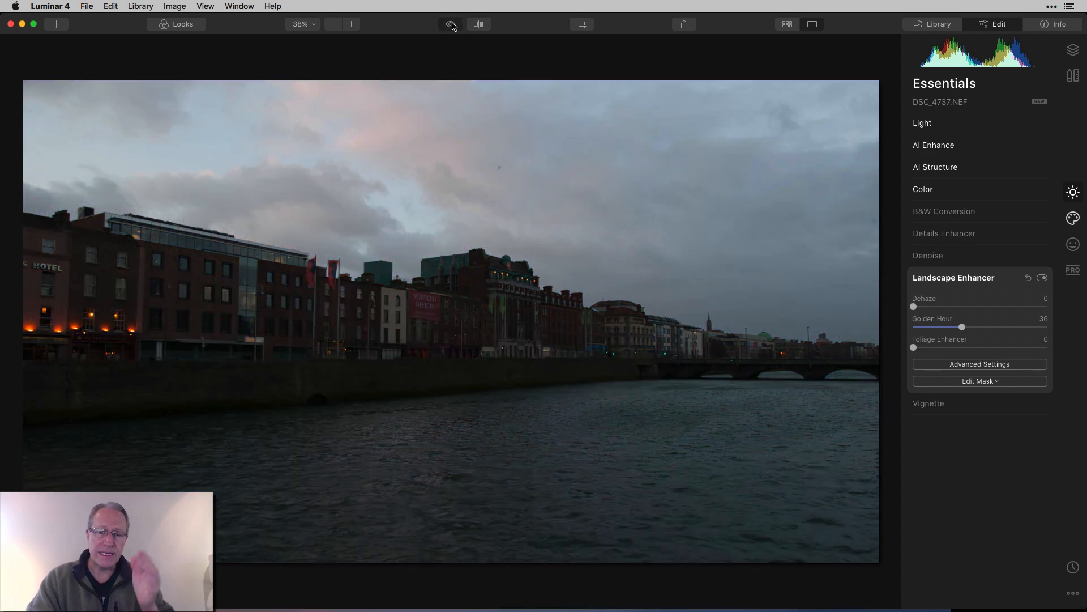
{"action": "left_click", "coordinate": [450, 24]}
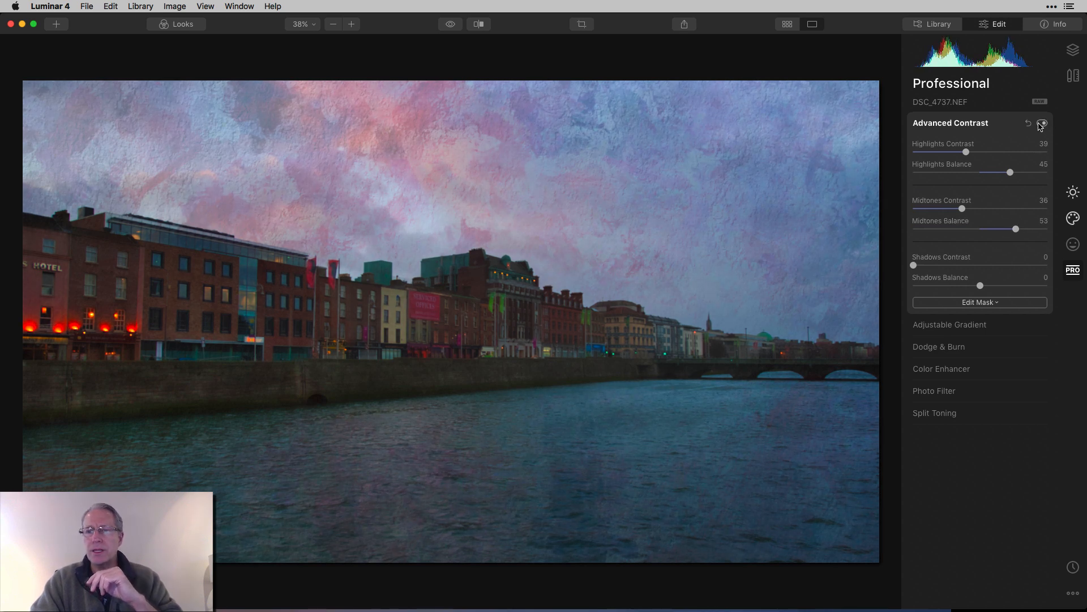
- Toggle Advanced Contrast (highlights 39/45, midtones 36/53) to compare, then reach Adjustable Gradient
{"action": "left_click", "coordinate": [1043, 124]}
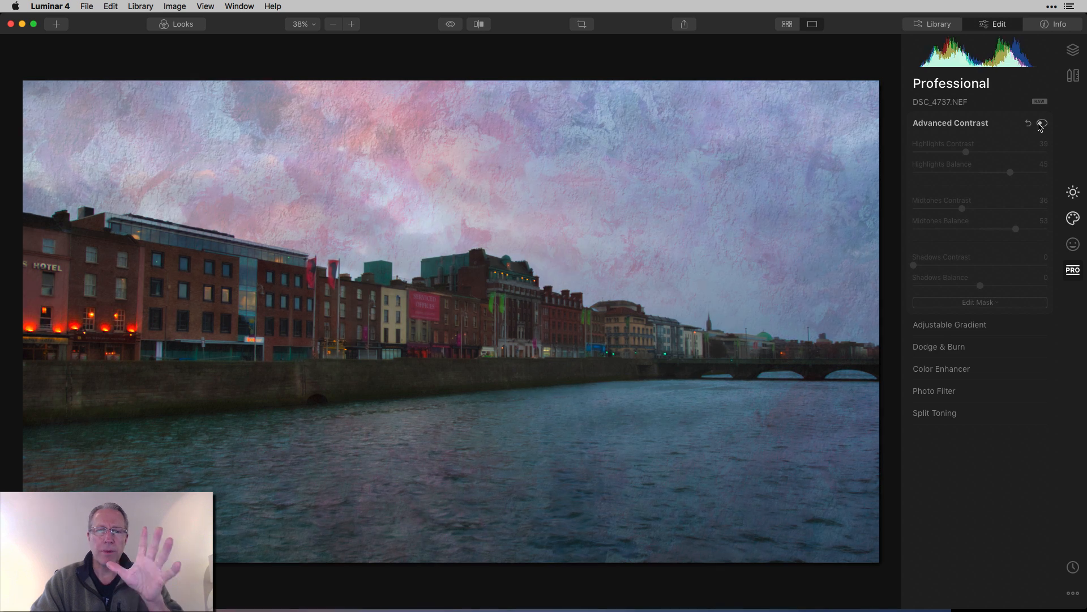
{"action": "left_click", "coordinate": [1042, 124]}
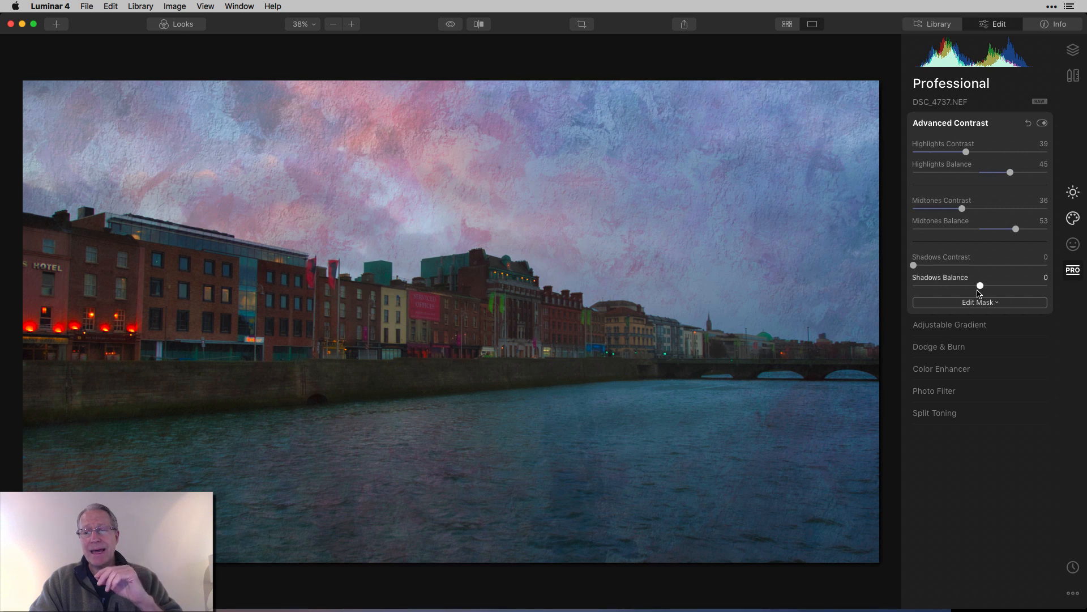
{"action": "left_click", "coordinate": [949, 324]}
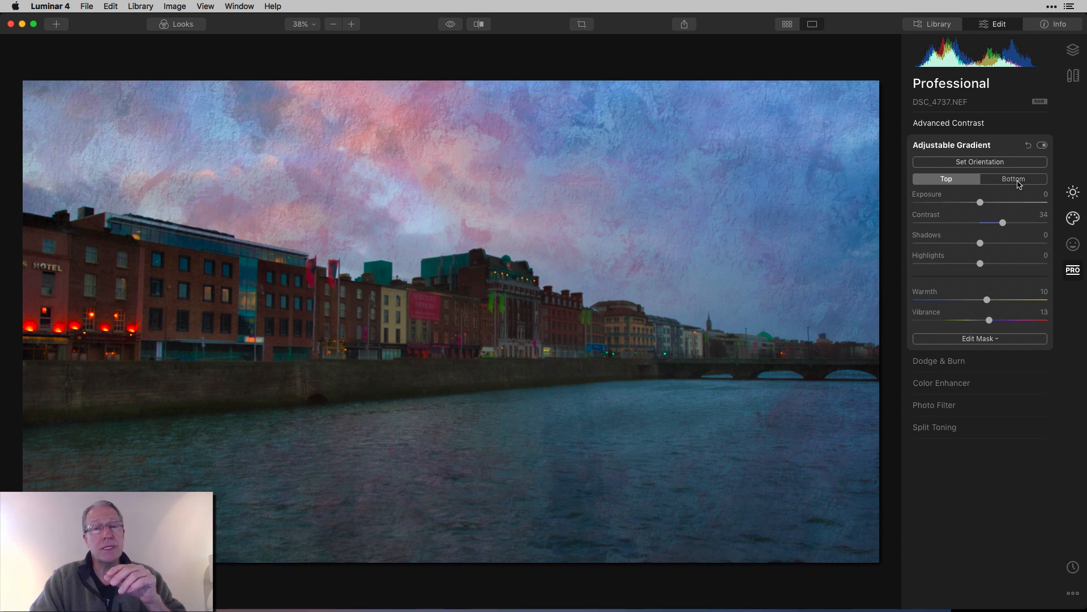
- Give the gradient's bottom half contrast 24, warmth 21 and vibrance 31
{"action": "left_click", "coordinate": [1013, 178]}
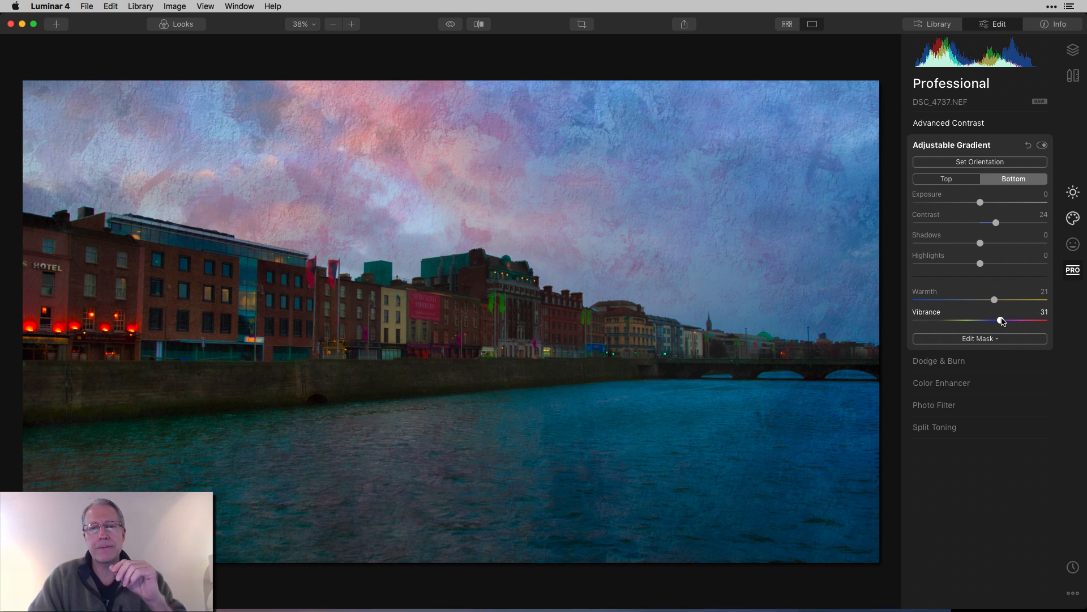
{"action": "left_click", "coordinate": [941, 383]}
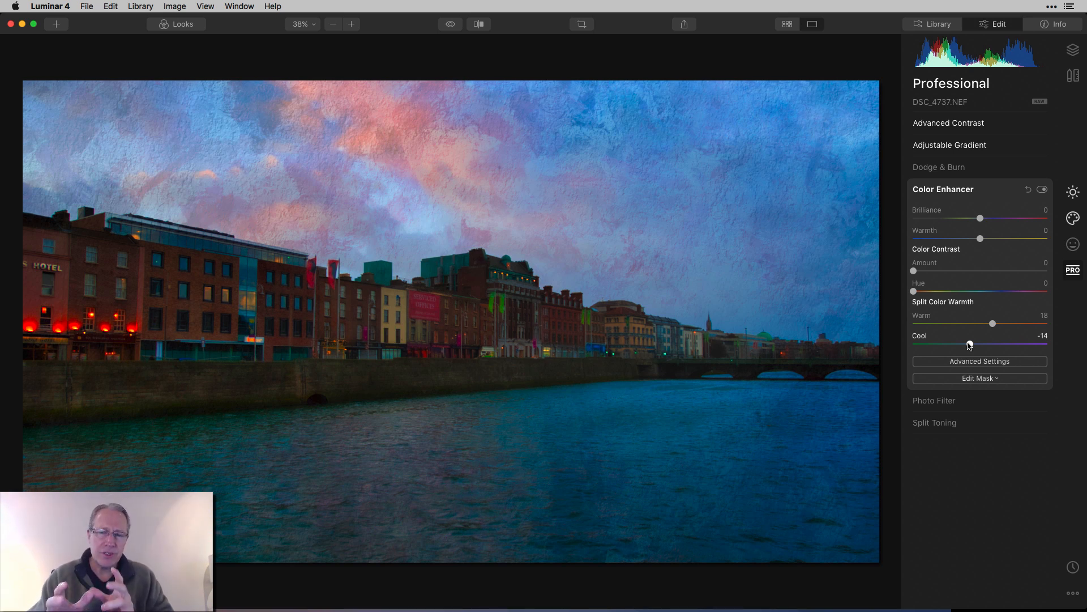
- Toggle Color Enhancer's split warmth (warm 18, cool -14) off and on to check it
{"action": "left_click", "coordinate": [1040, 191]}
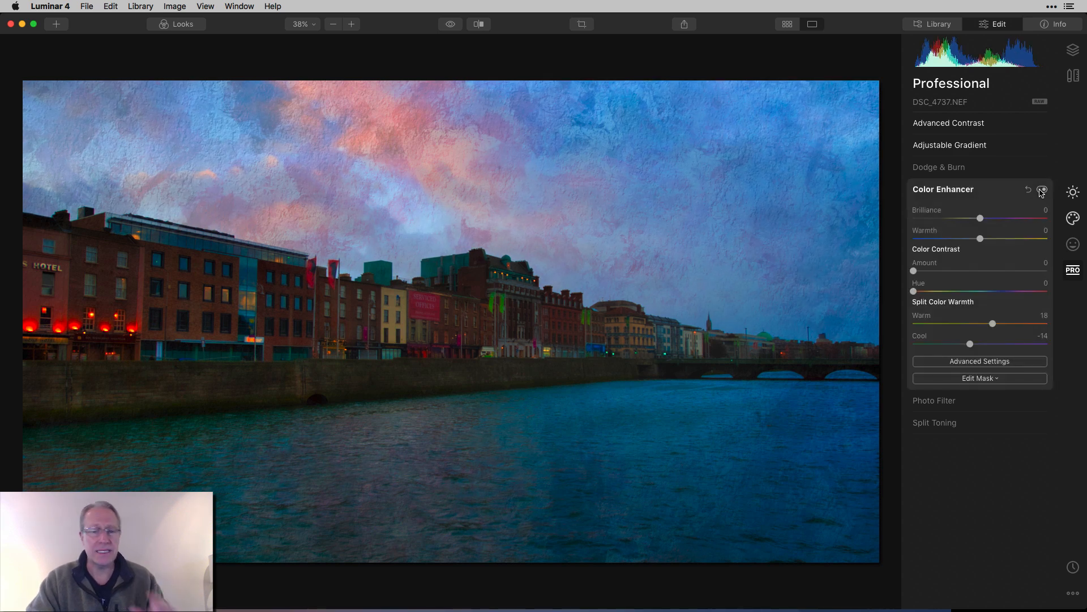
{"action": "left_click", "coordinate": [478, 24]}
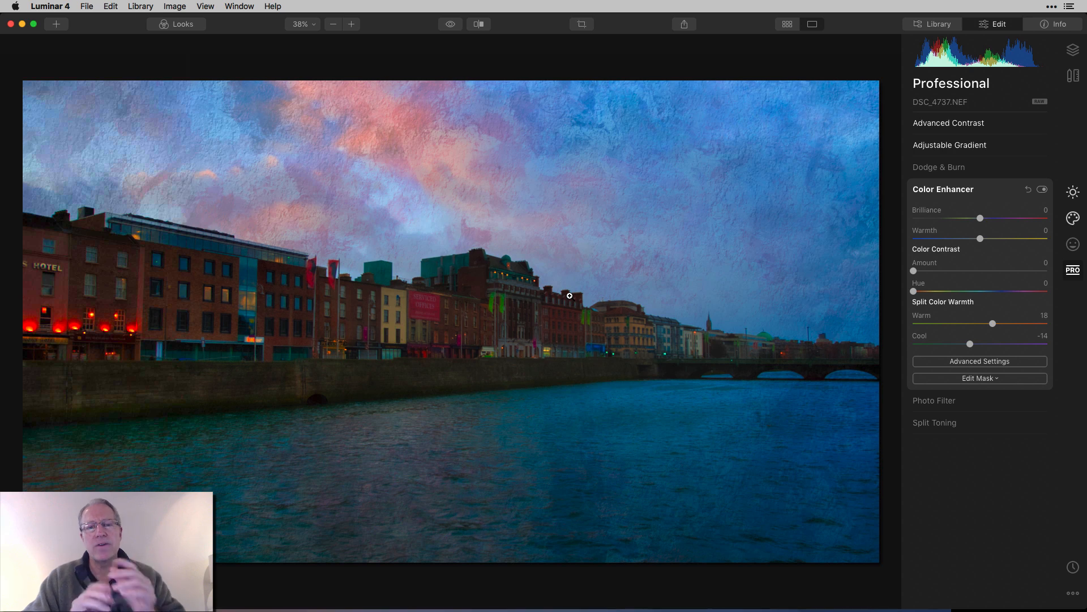
{"action": "mouse_move", "coordinate": [744, 271]}
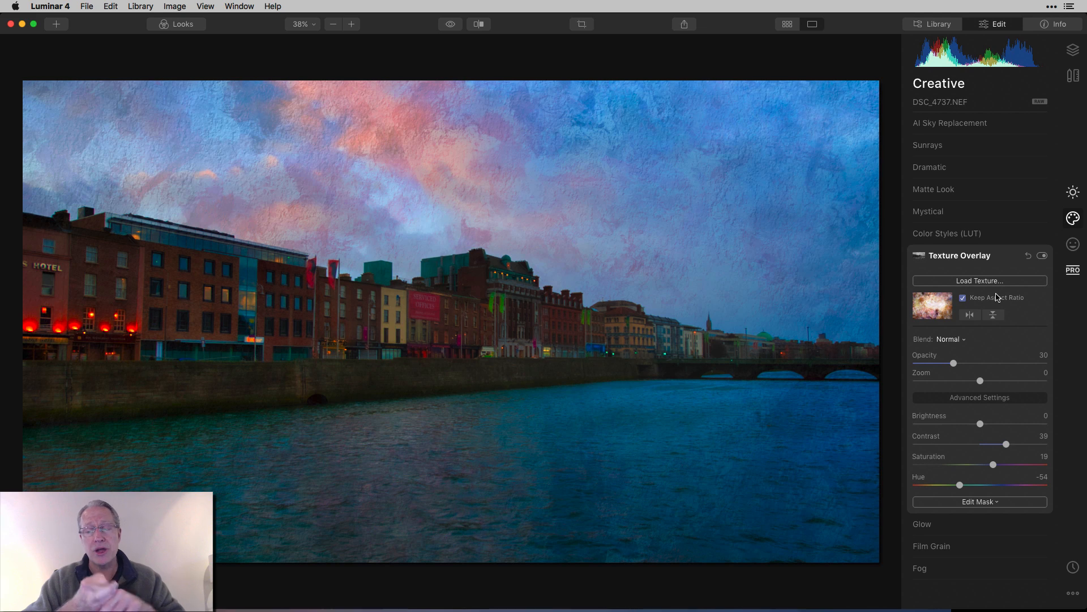
{"action": "mouse_move", "coordinate": [974, 410]}
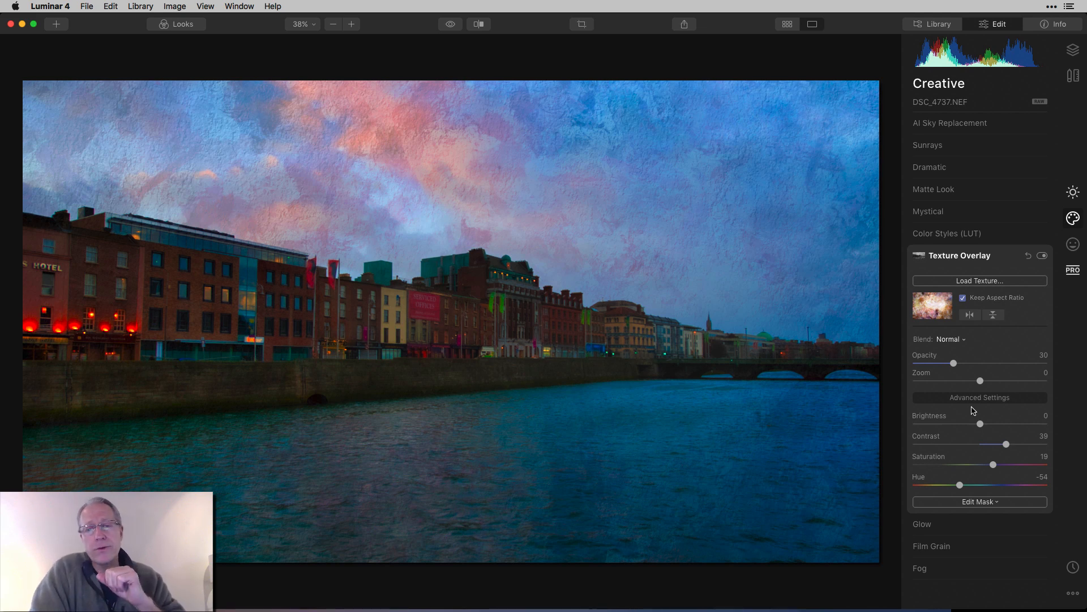